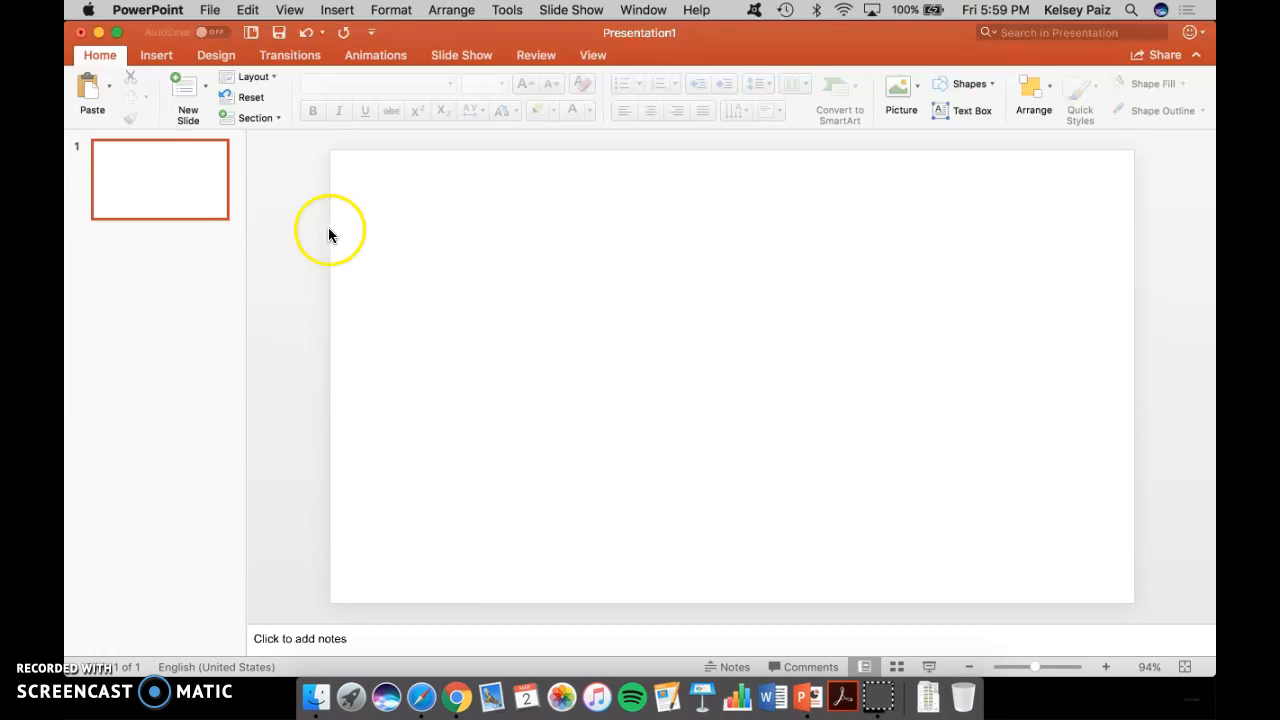
# Set a solid black background and apply it to all slides via Format Background.
pyautogui.rightClick(164, 198)
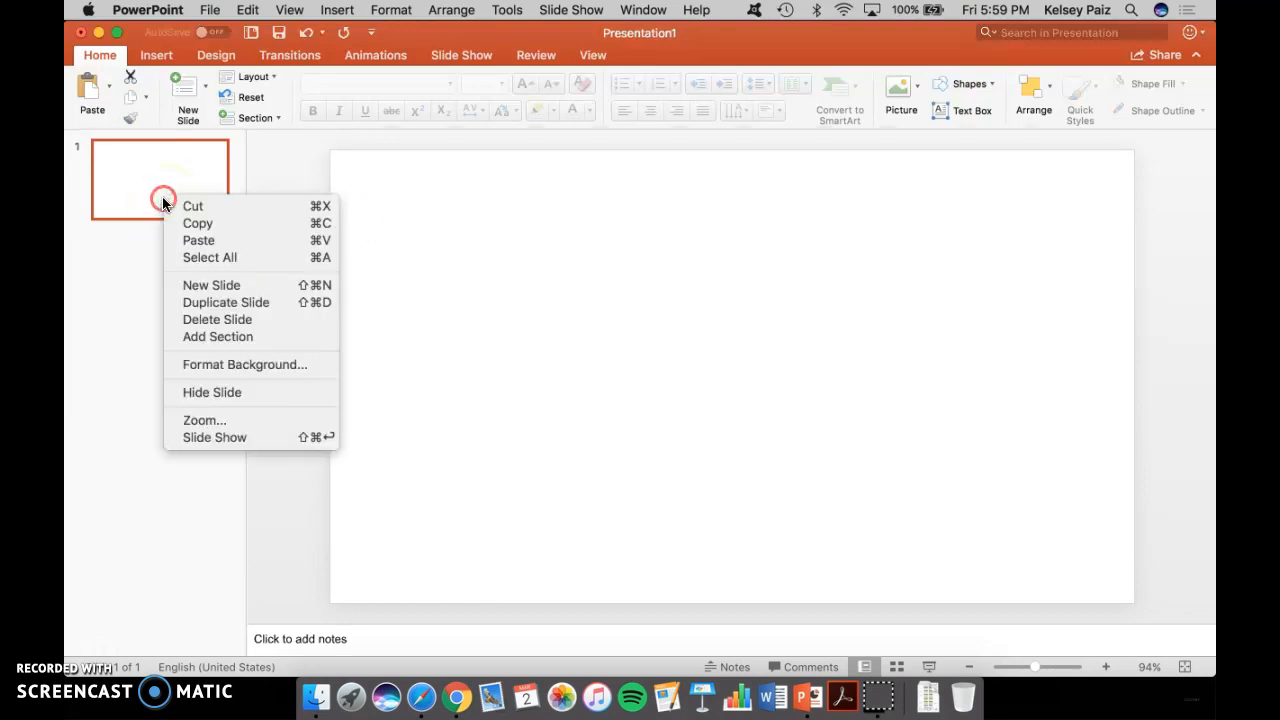
pyautogui.moveTo(220, 284)
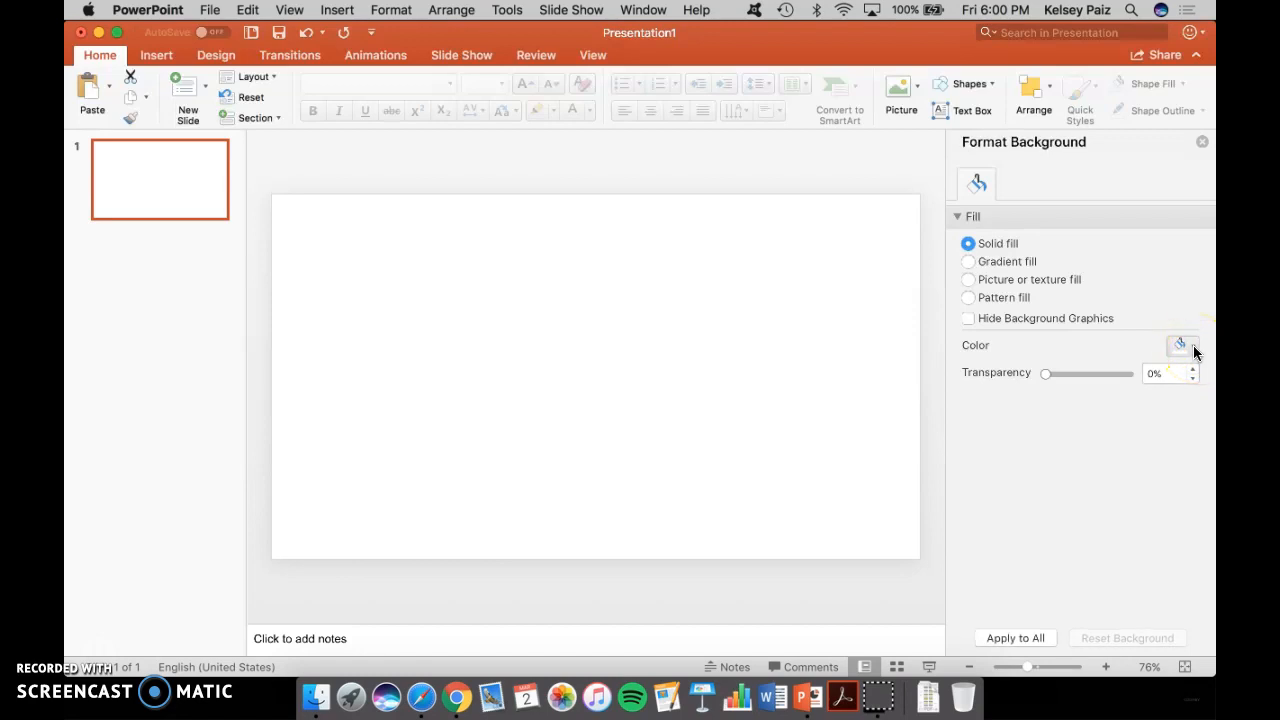
pyautogui.click(1184, 344)
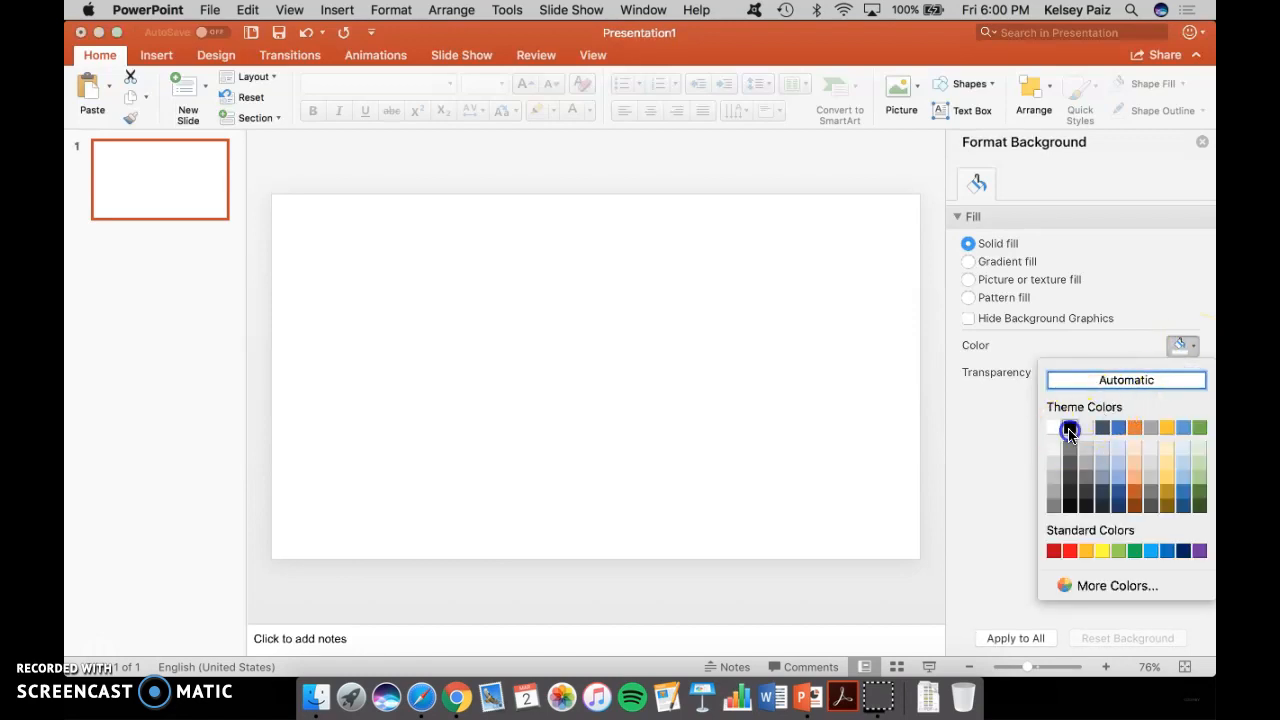
pyautogui.click(1070, 428)
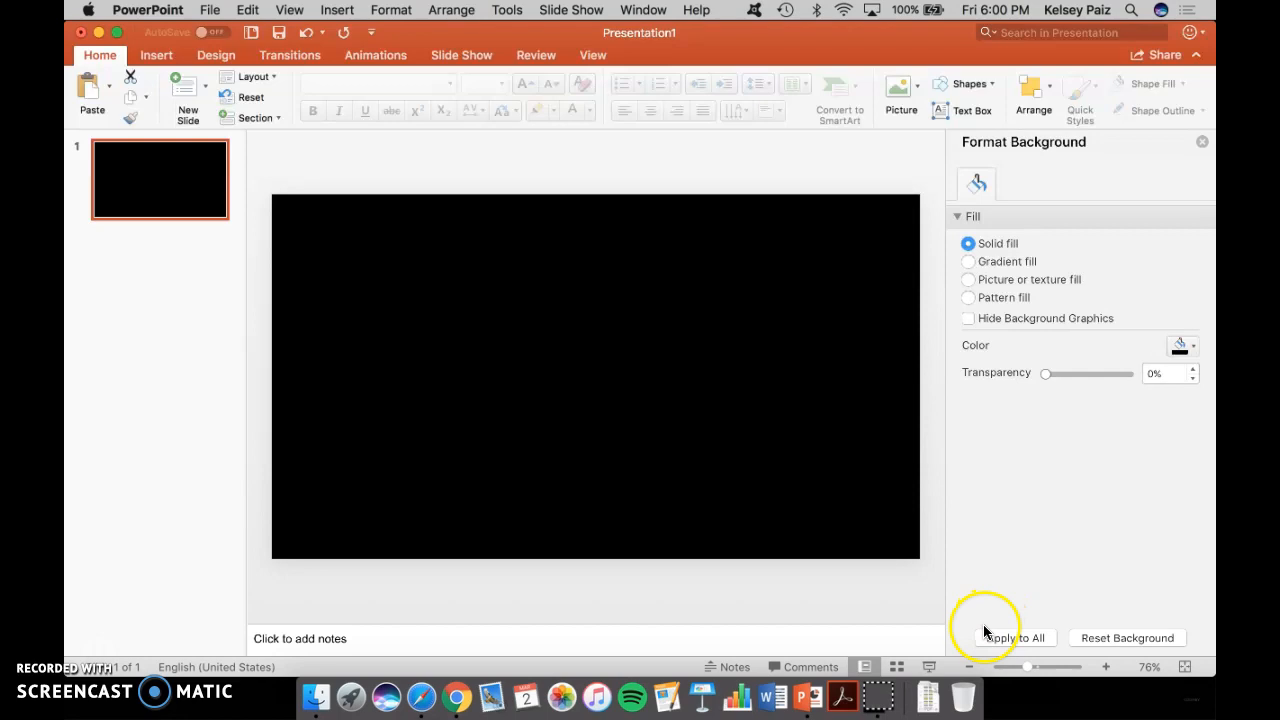
pyautogui.click(1016, 636)
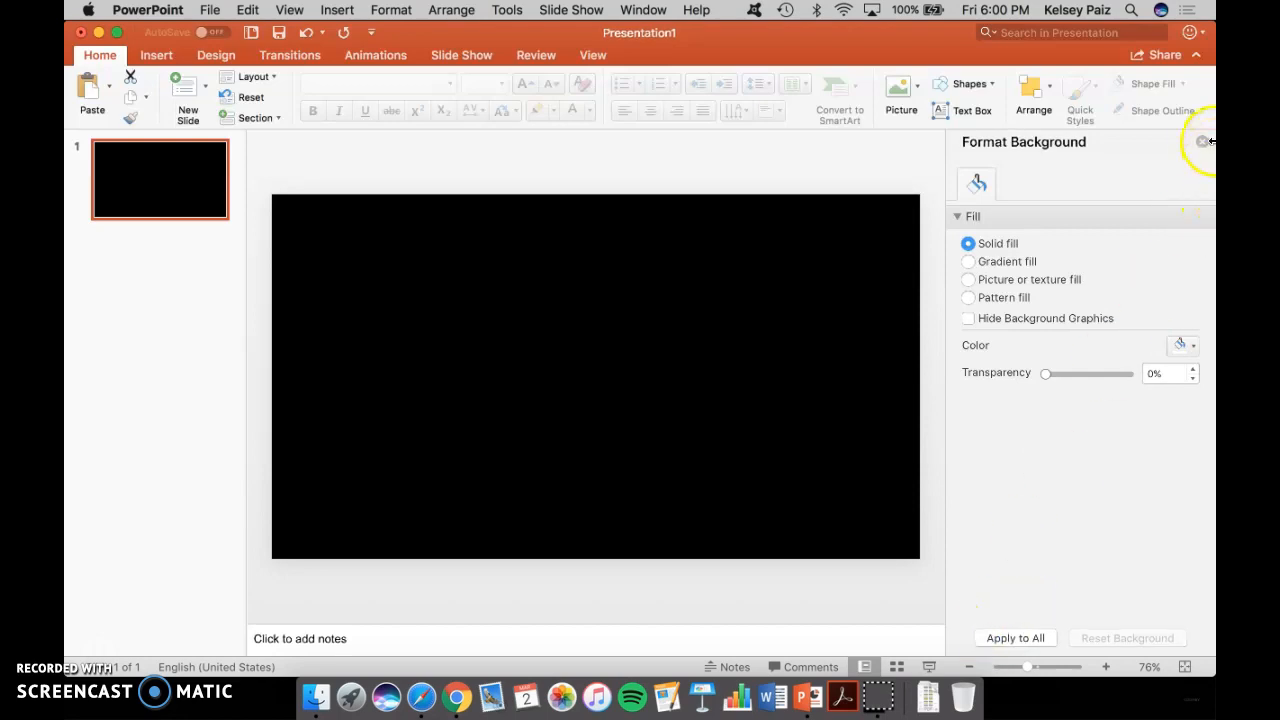
pyautogui.click(1204, 140)
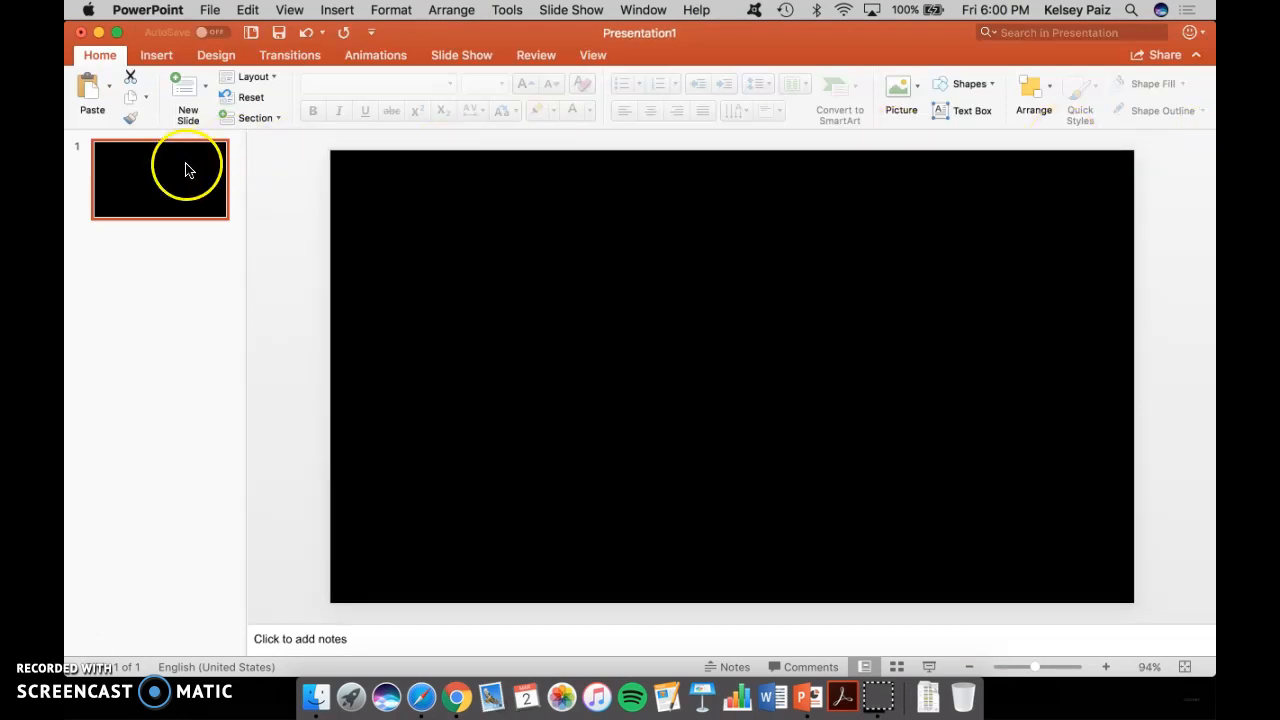
# Add black slides with New Slide and Duplicate Slide, then reselect slide 1.
pyautogui.click(188, 90)
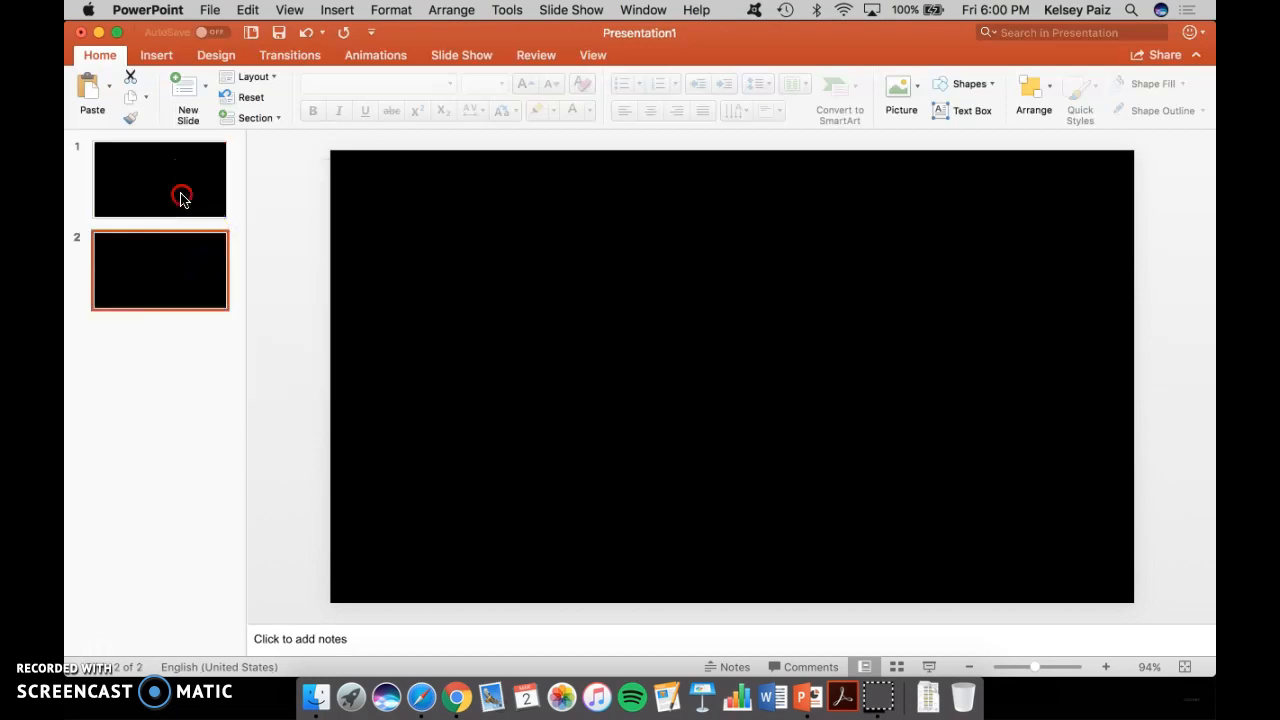
pyautogui.rightClick(182, 196)
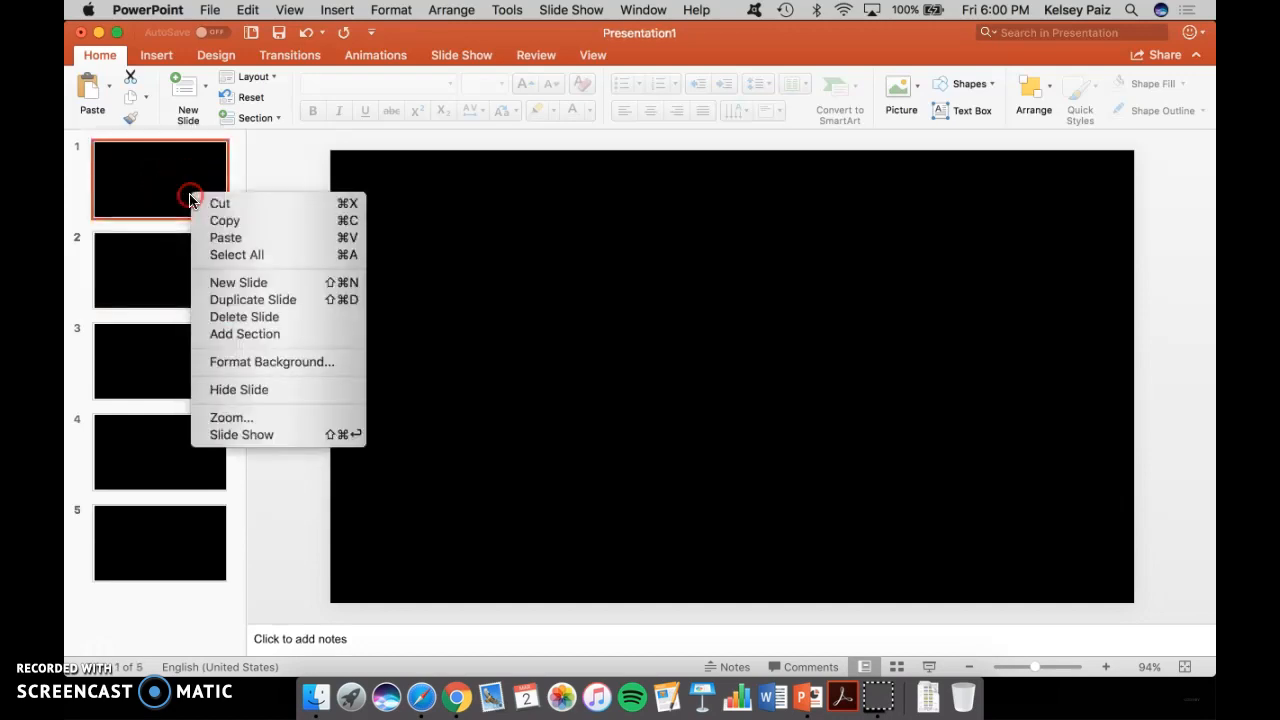
pyautogui.click(238, 282)
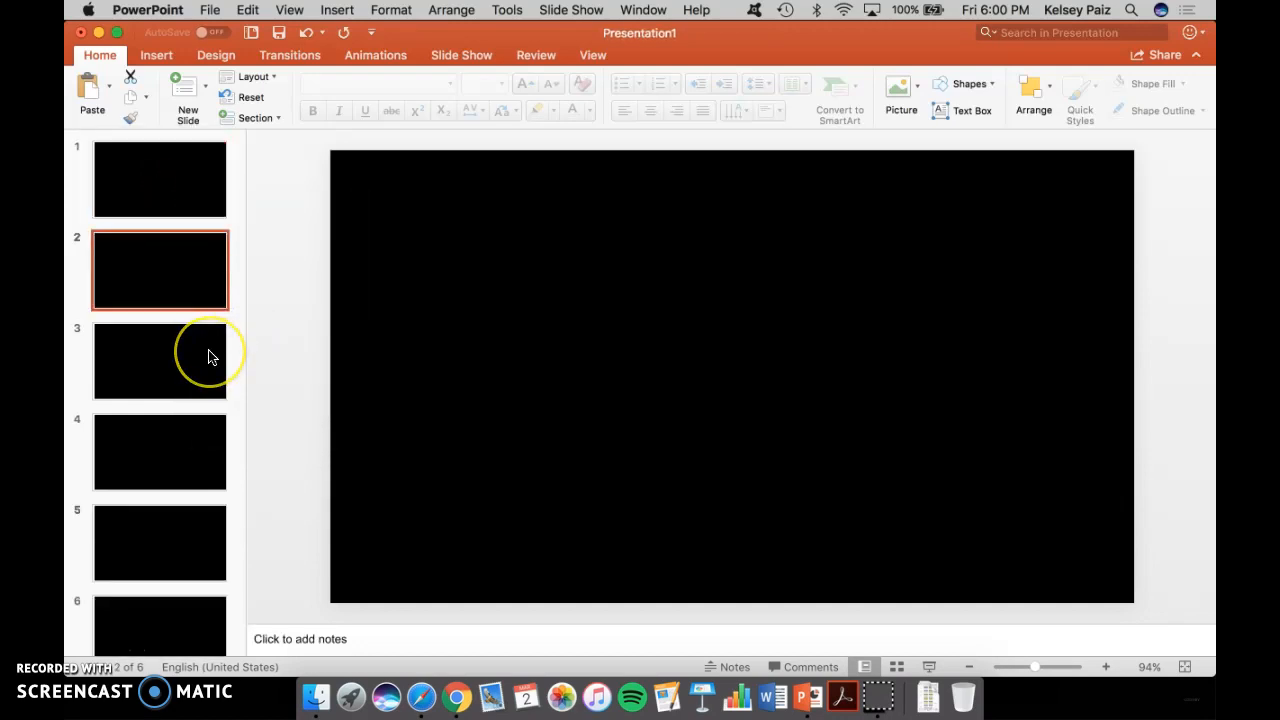
pyautogui.moveTo(210, 360)
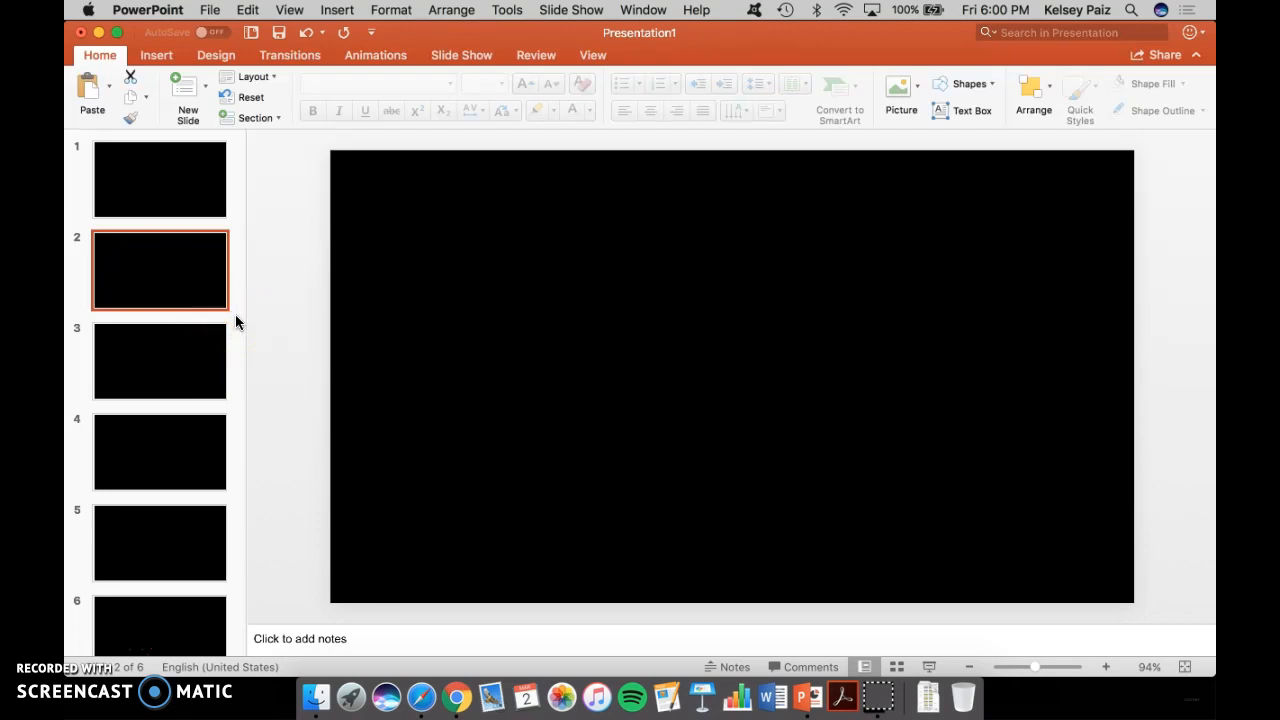
pyautogui.click(160, 180)
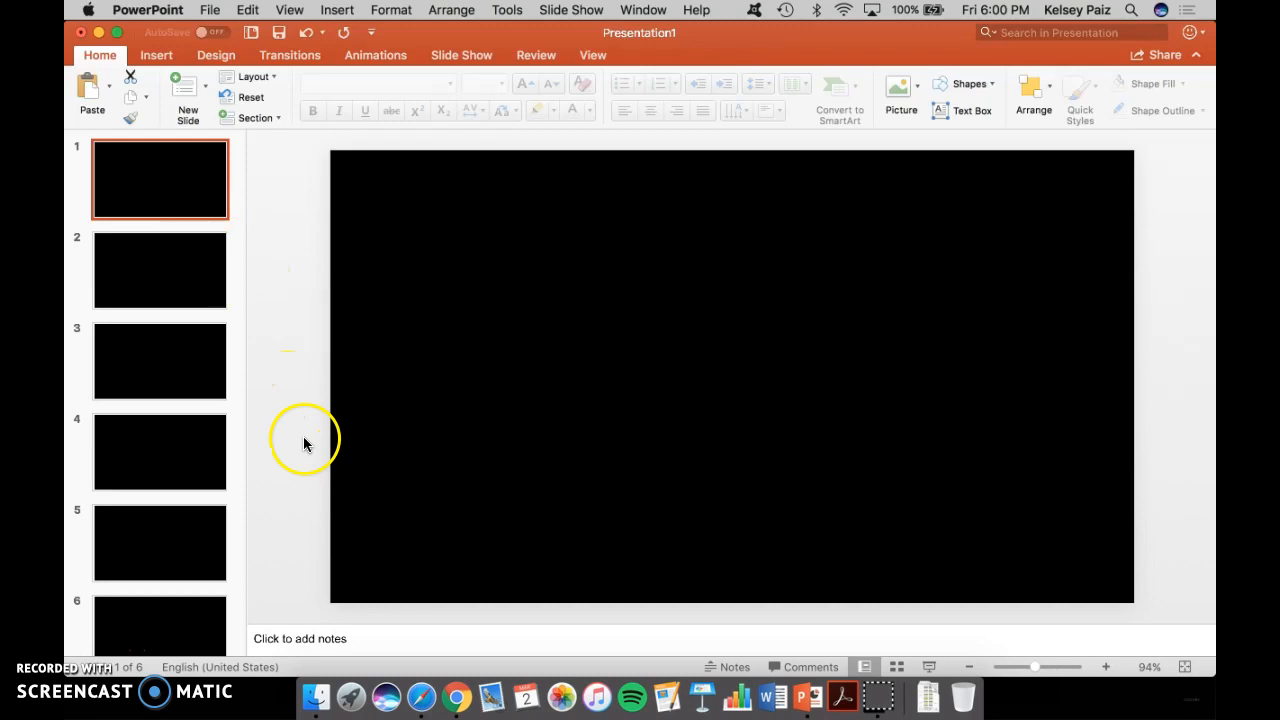
pyautogui.moveTo(170, 620)
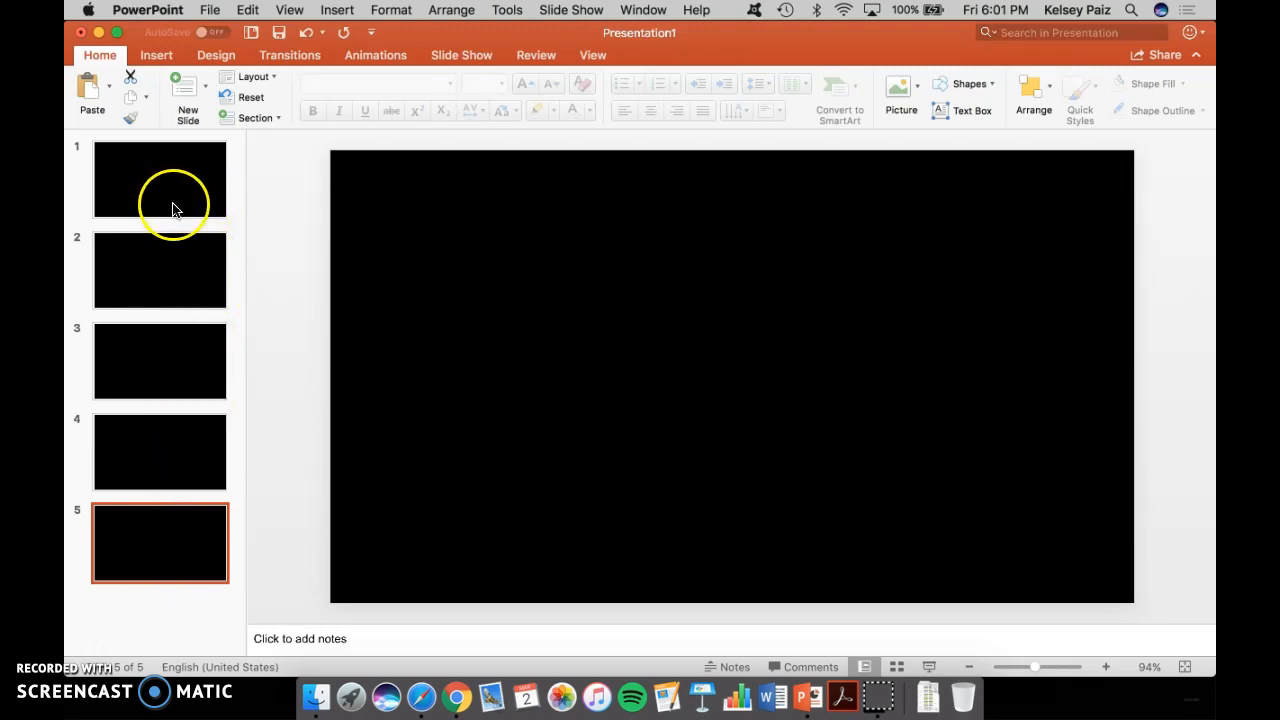
pyautogui.moveTo(178, 356)
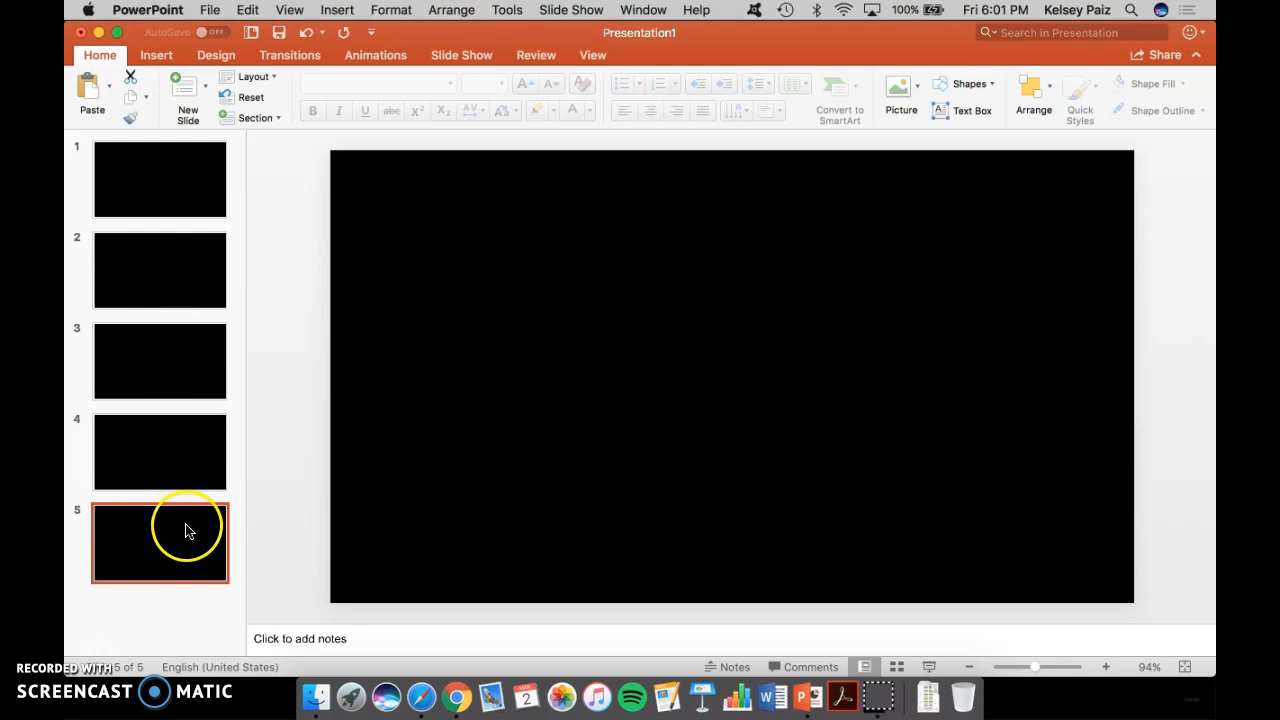
pyautogui.moveTo(452, 690)
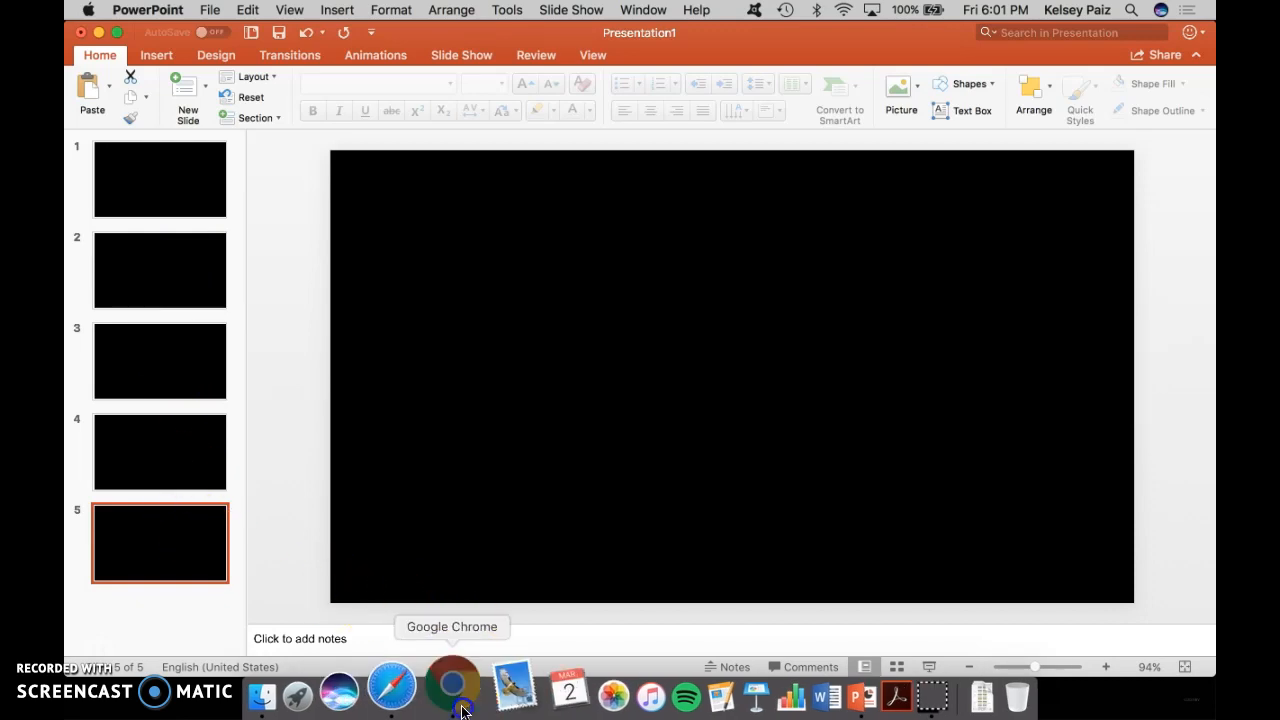
# Search Google Images for 'puppies' and save the running terrier puppy photo to the computer.
pyautogui.click(452, 690)
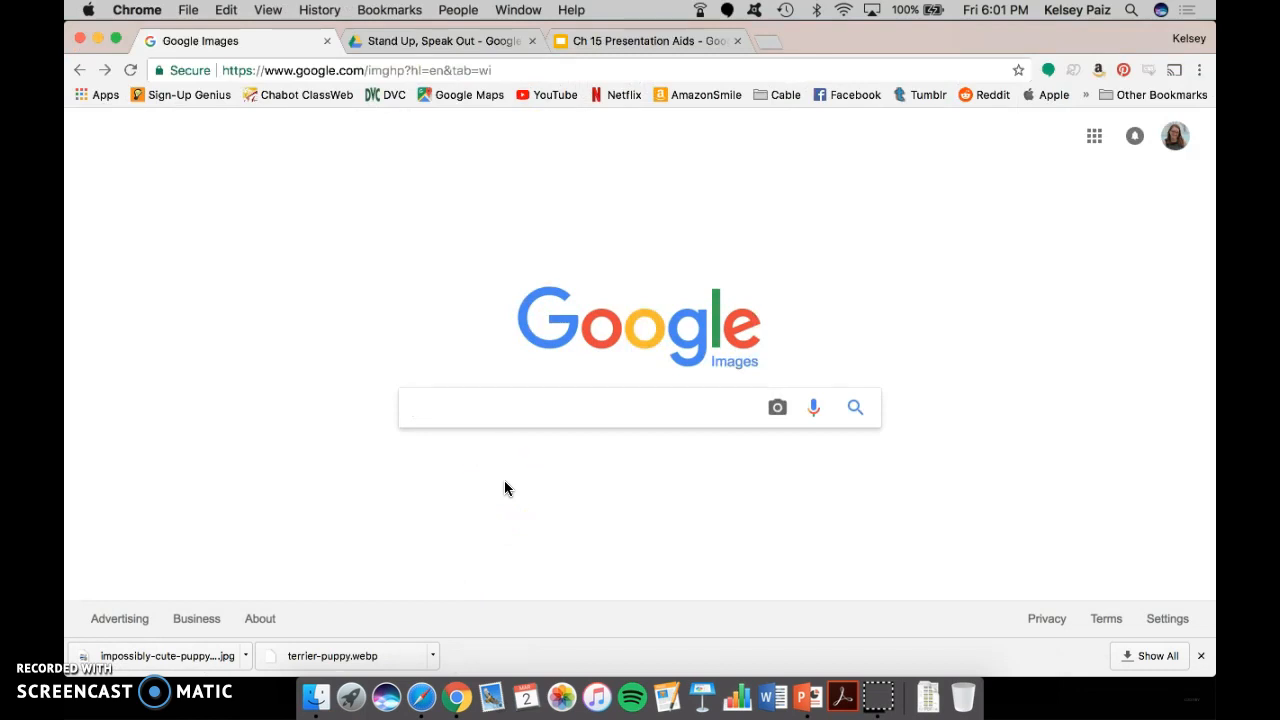
pyautogui.write('puppies')
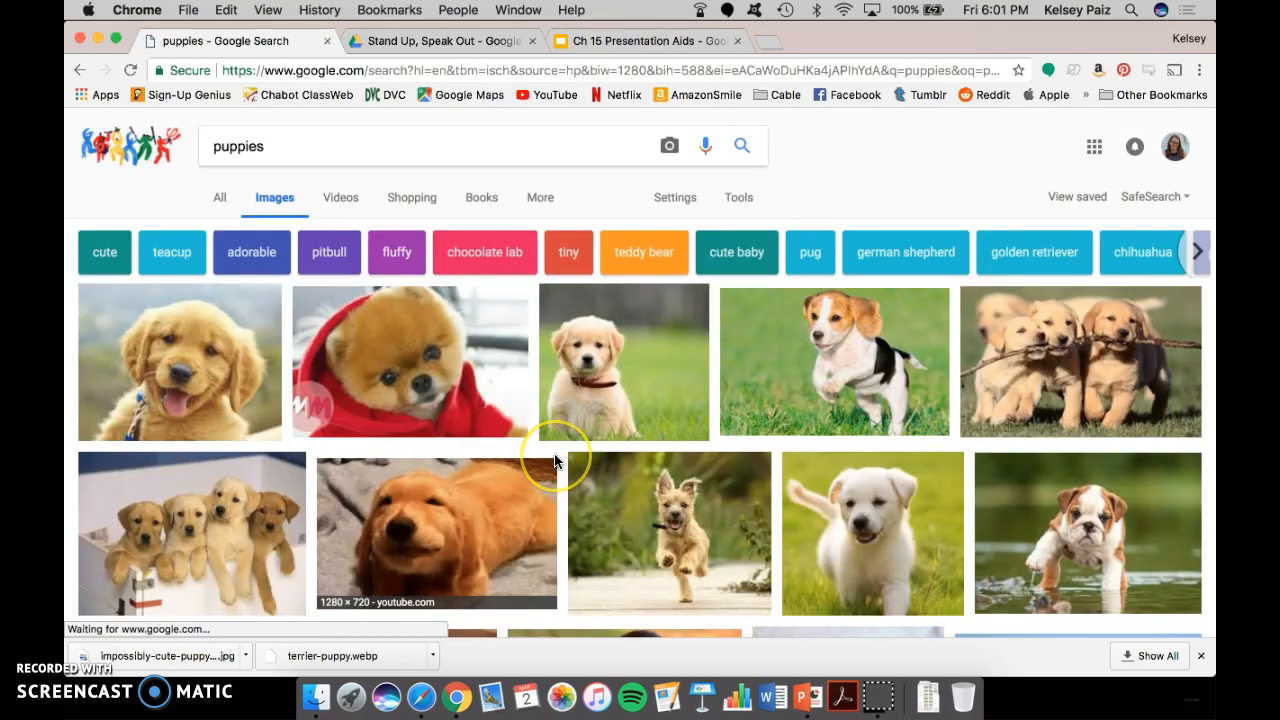
pyautogui.scroll(-3)
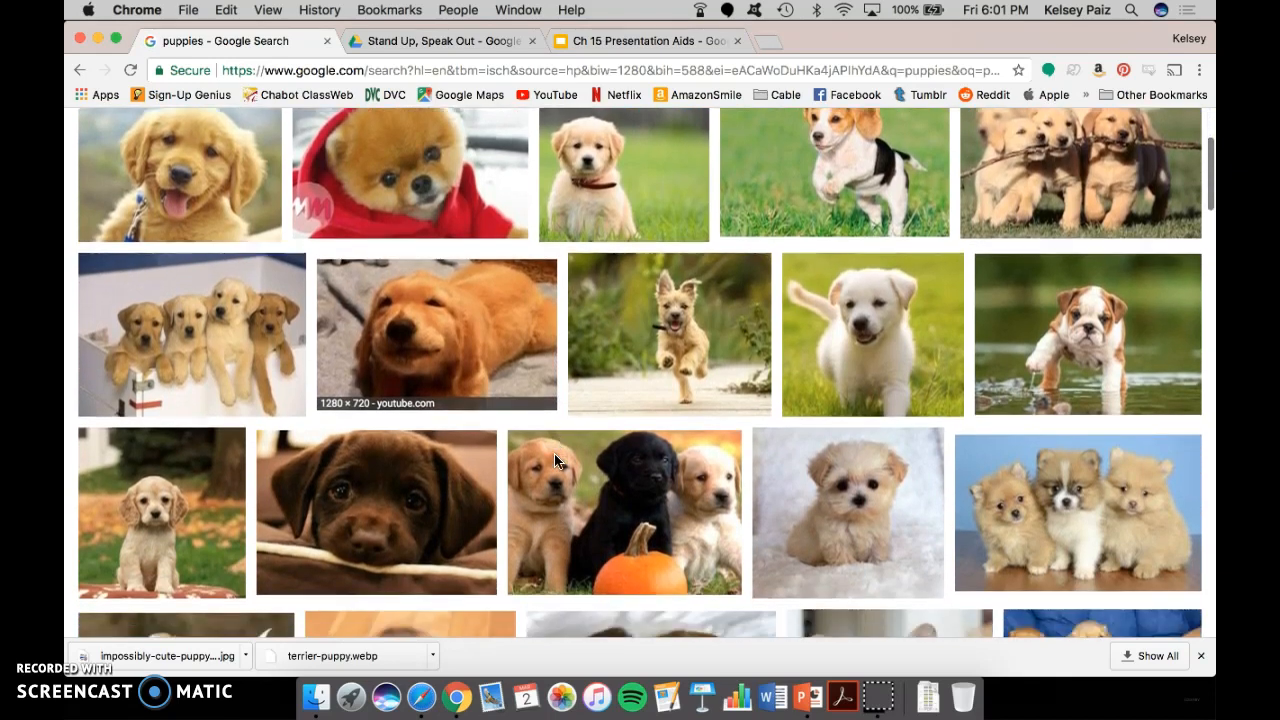
pyautogui.scroll(-3)
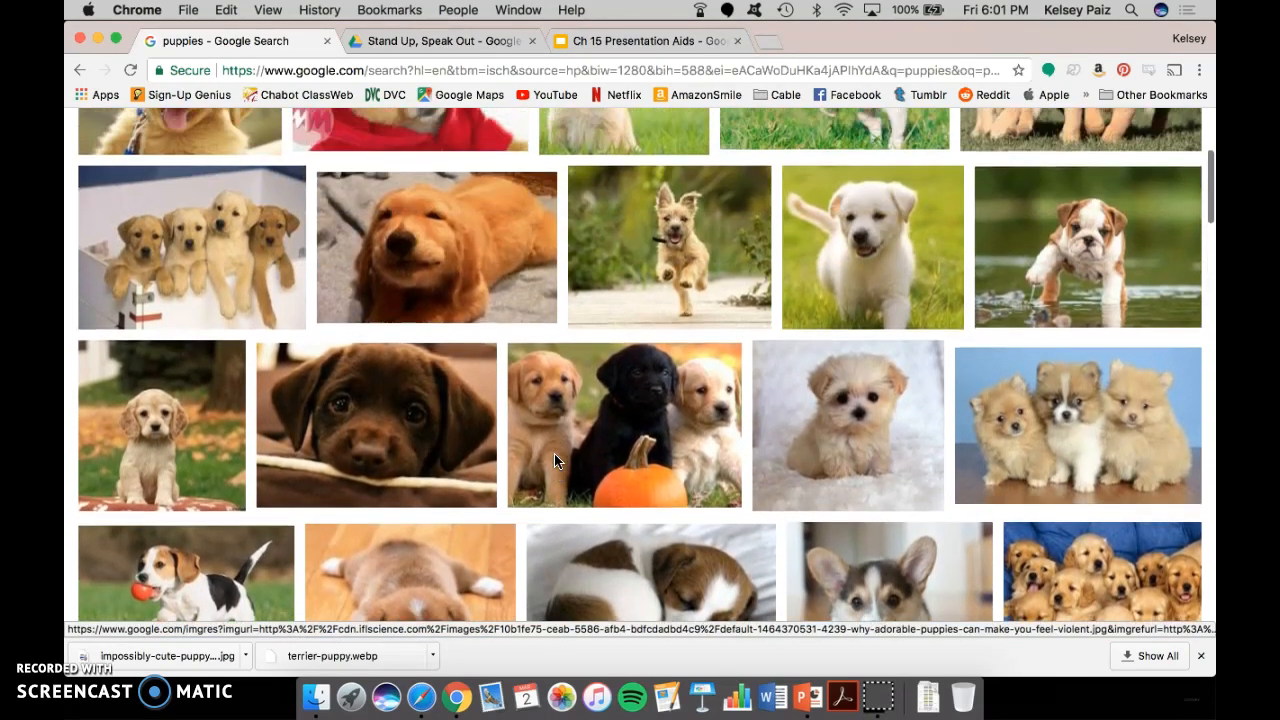
pyautogui.click(668, 248)
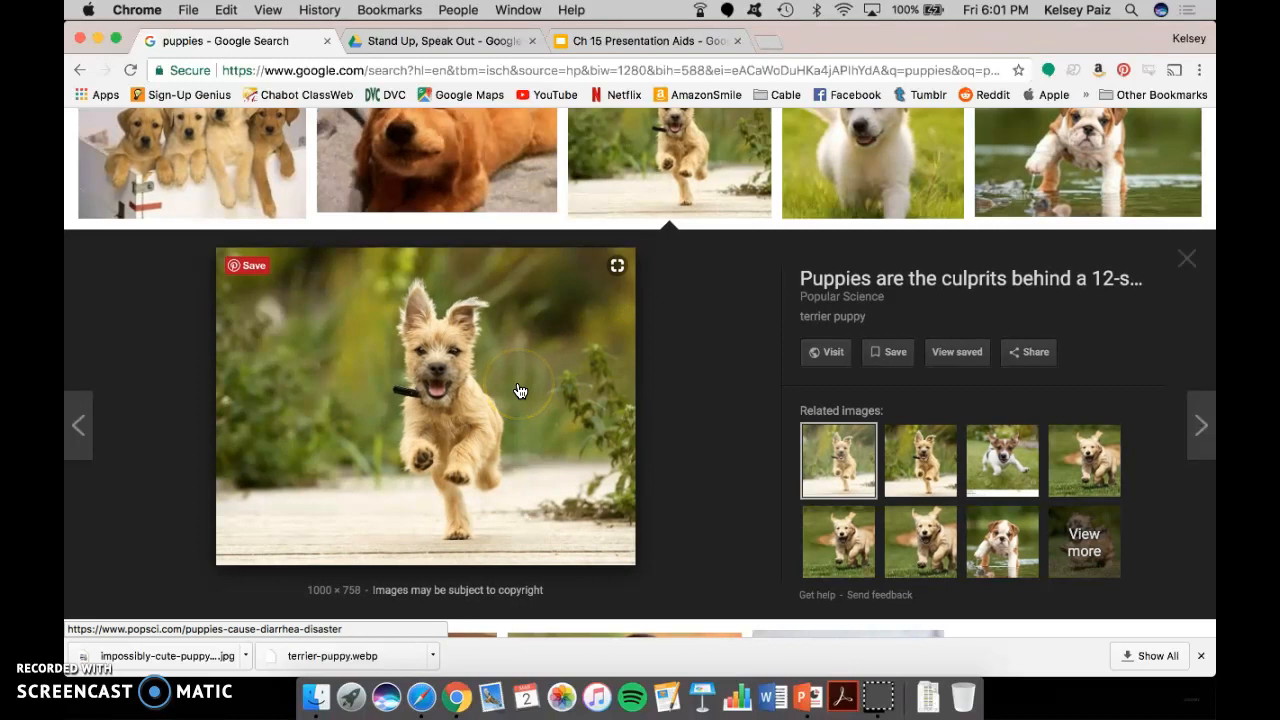
pyautogui.rightClick(520, 388)
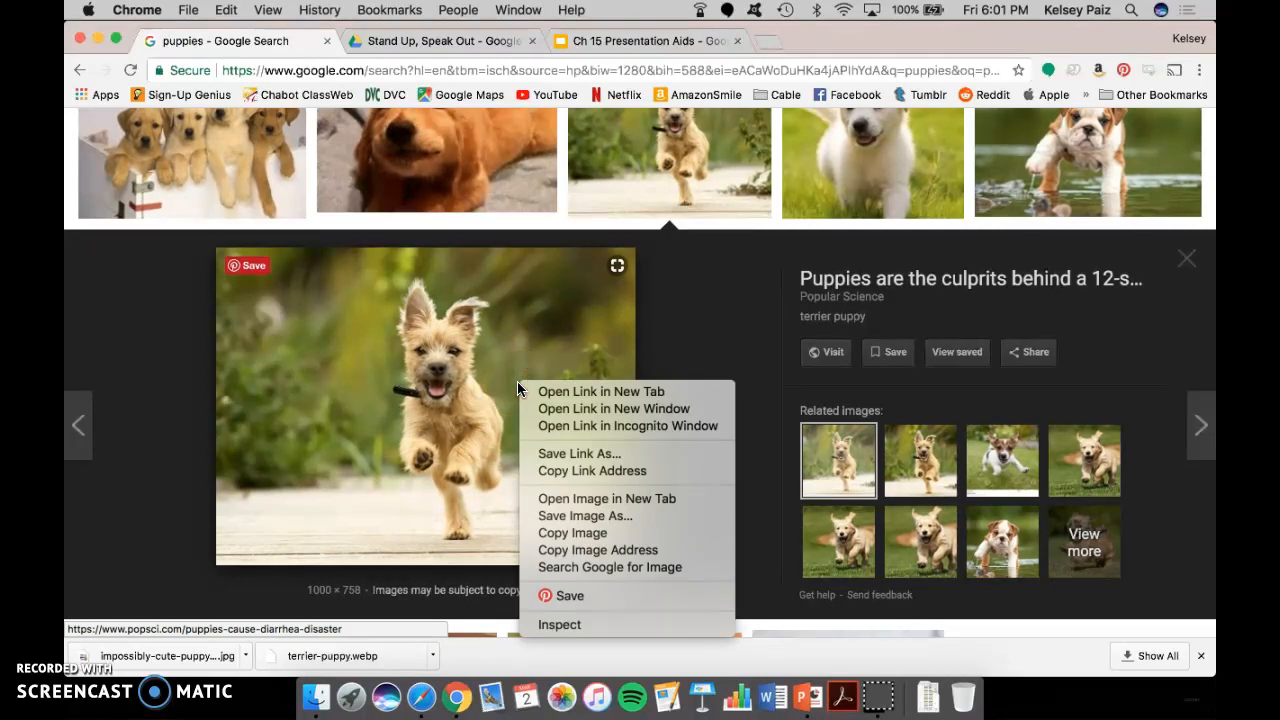
pyautogui.moveTo(584, 516)
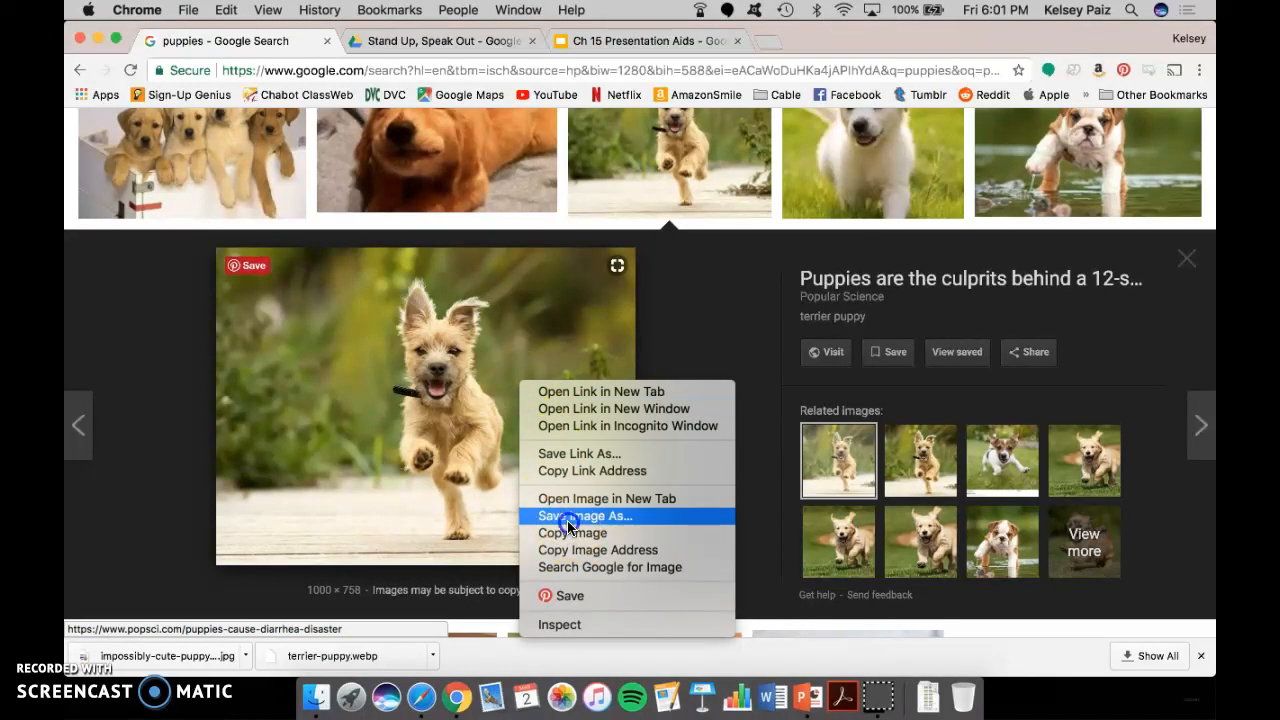
pyautogui.click(584, 516)
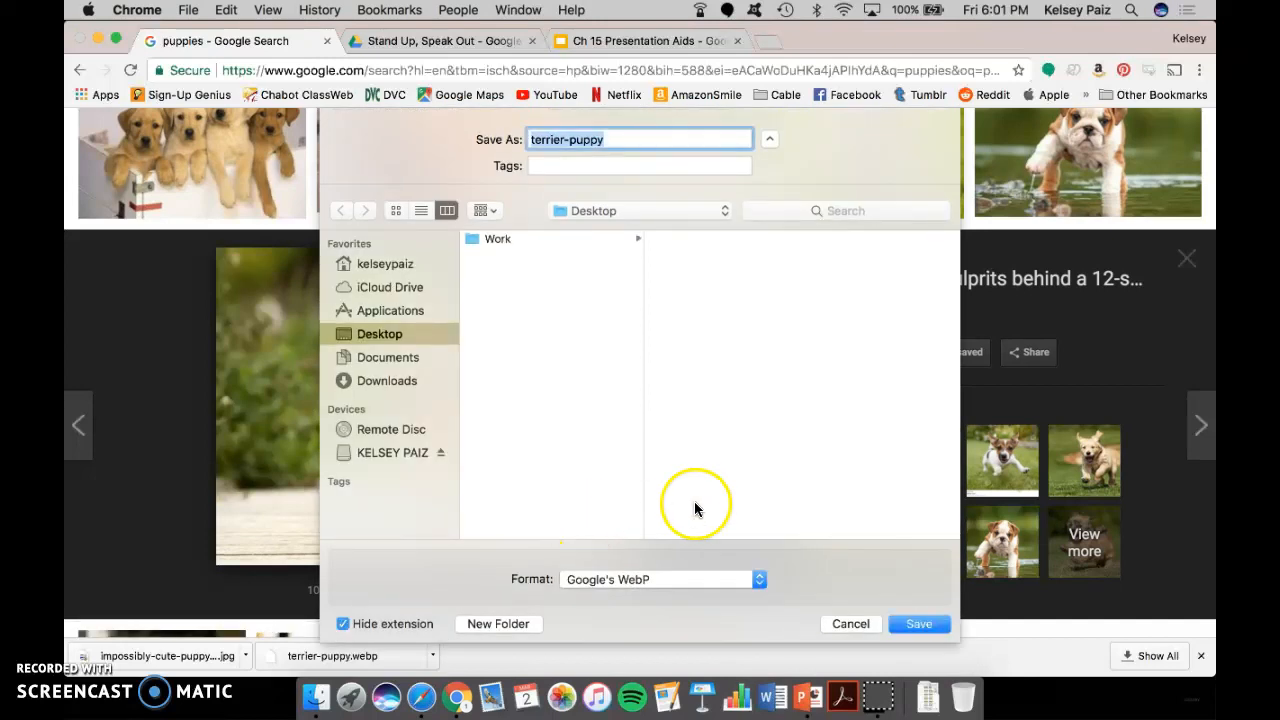
pyautogui.click(918, 624)
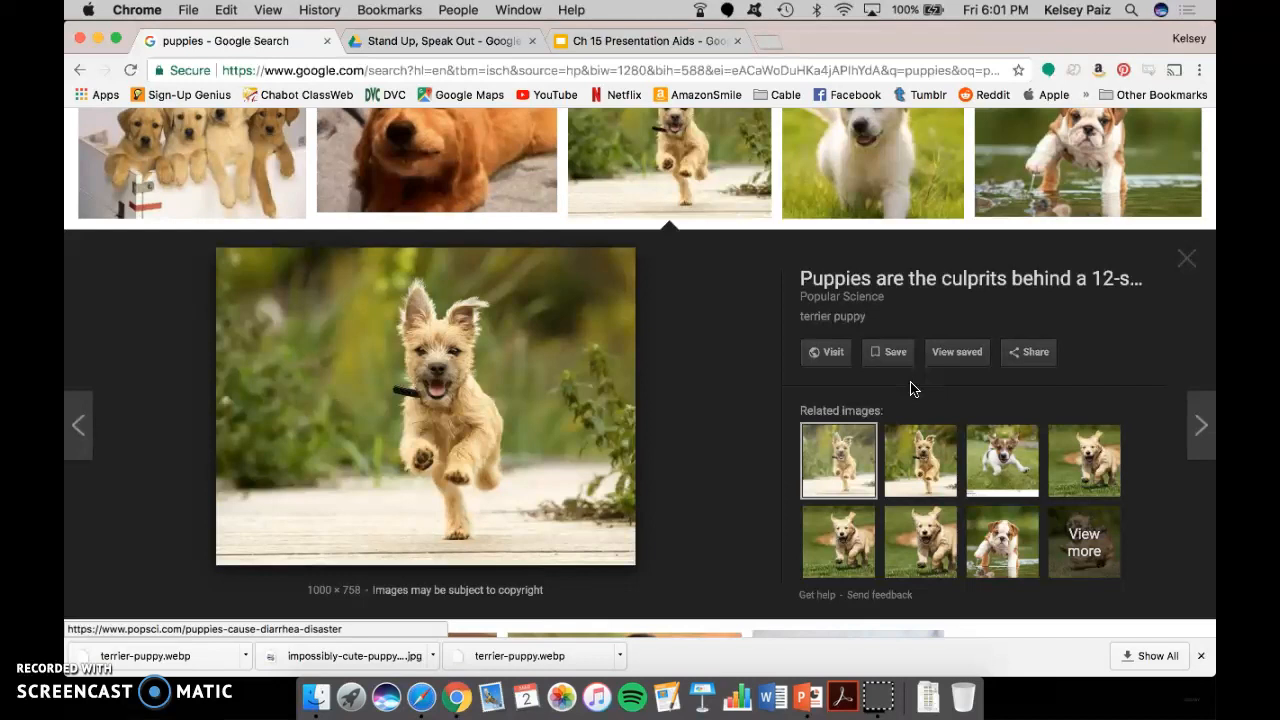
pyautogui.click(1186, 258)
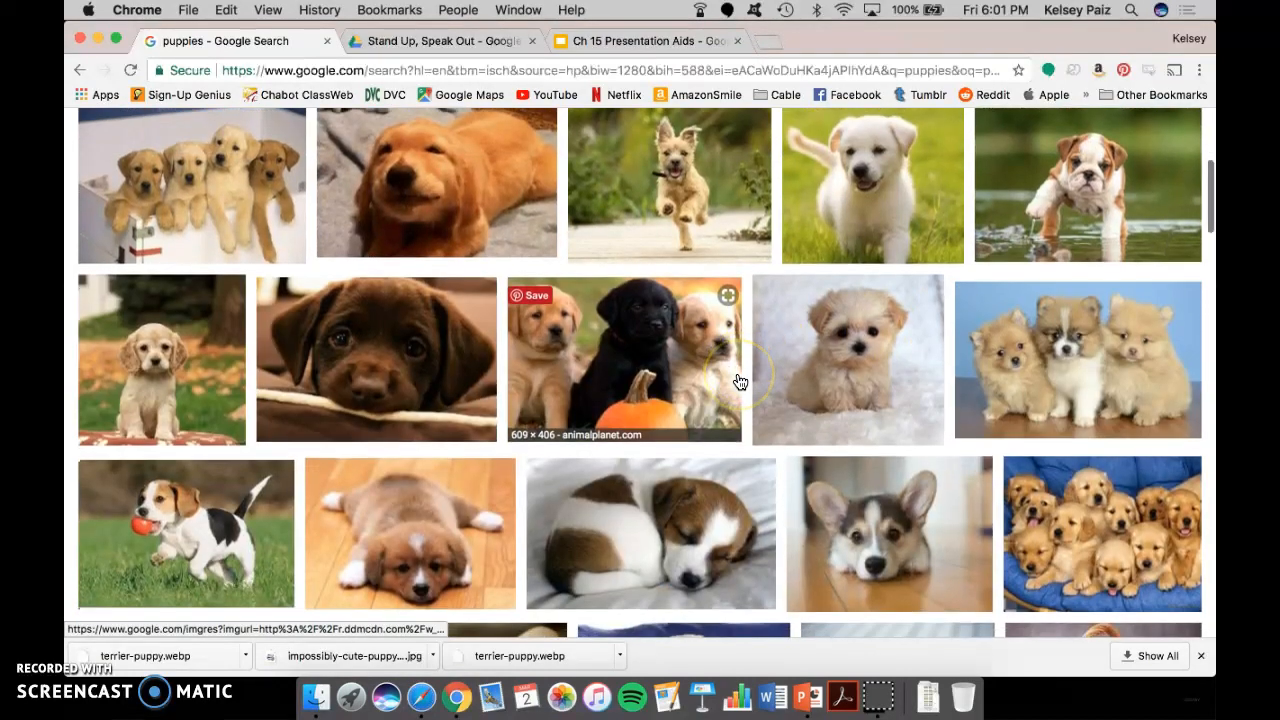
# Save the corgi puppy photo from the search results to the computer.
pyautogui.scroll(-3)
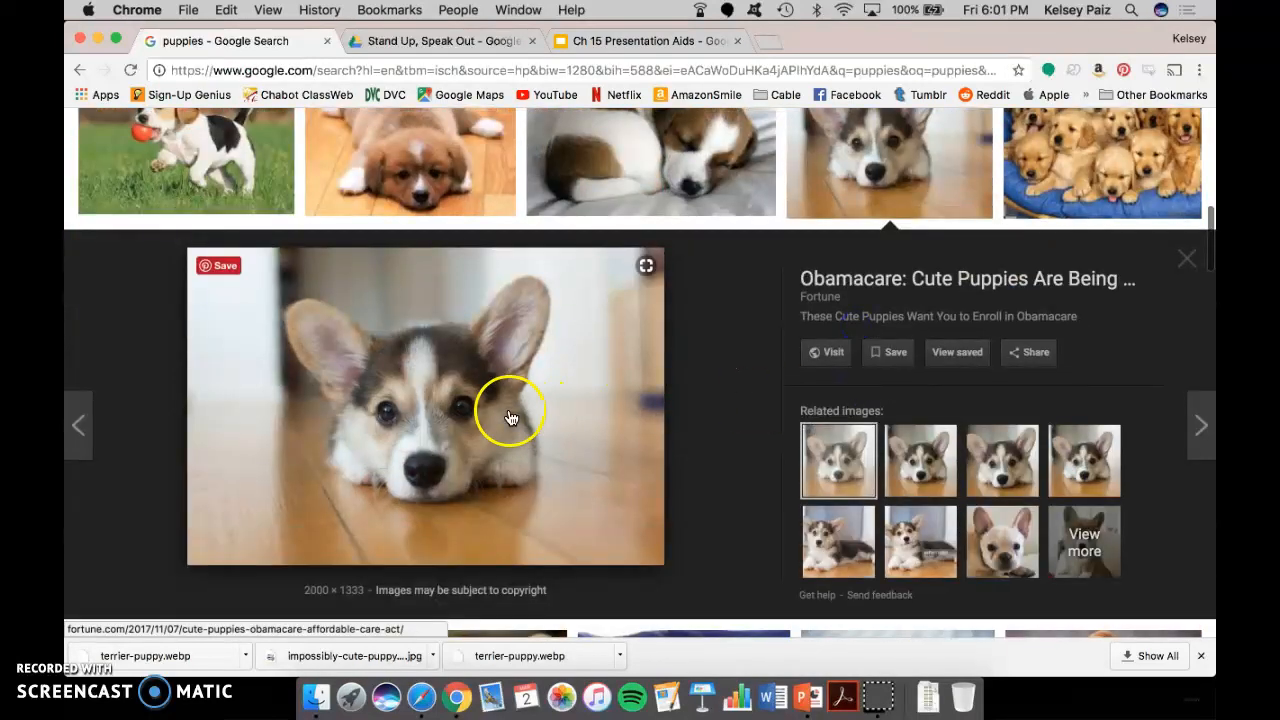
pyautogui.rightClick(510, 418)
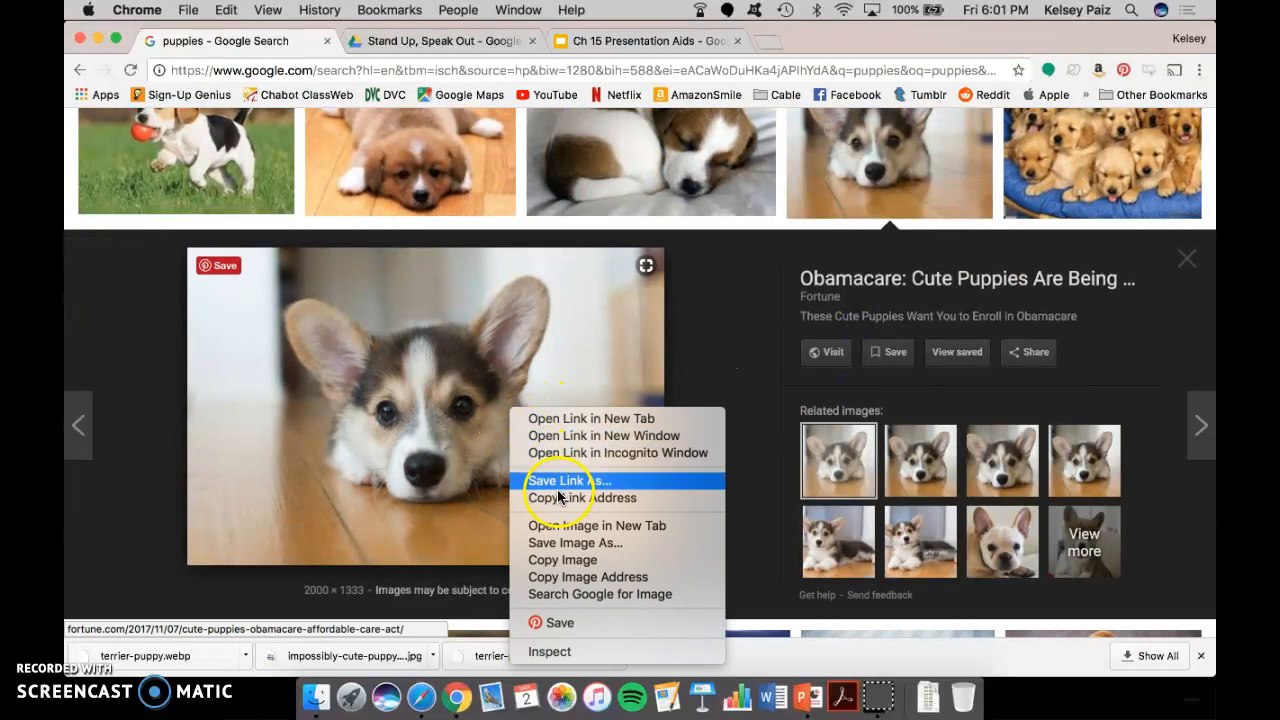
pyautogui.click(574, 542)
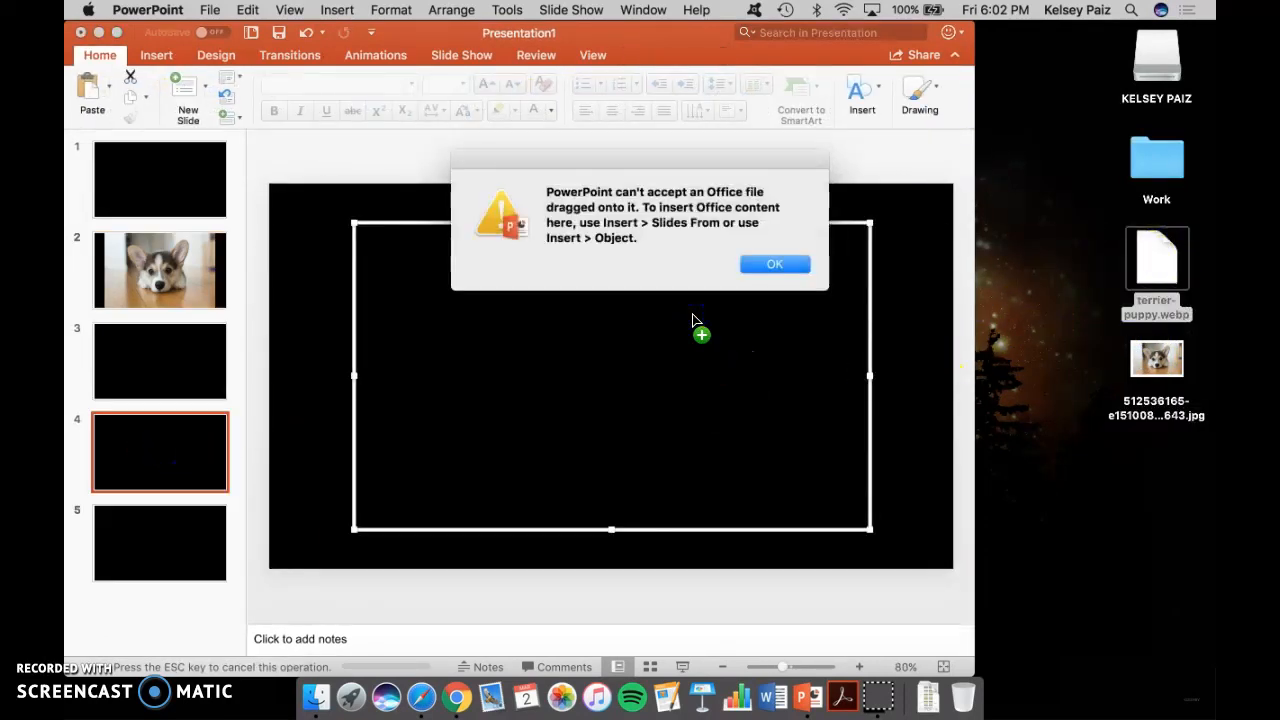
# Dismiss the file-not-accepted error for the terrier file and return to the browser.
pyautogui.click(774, 264)
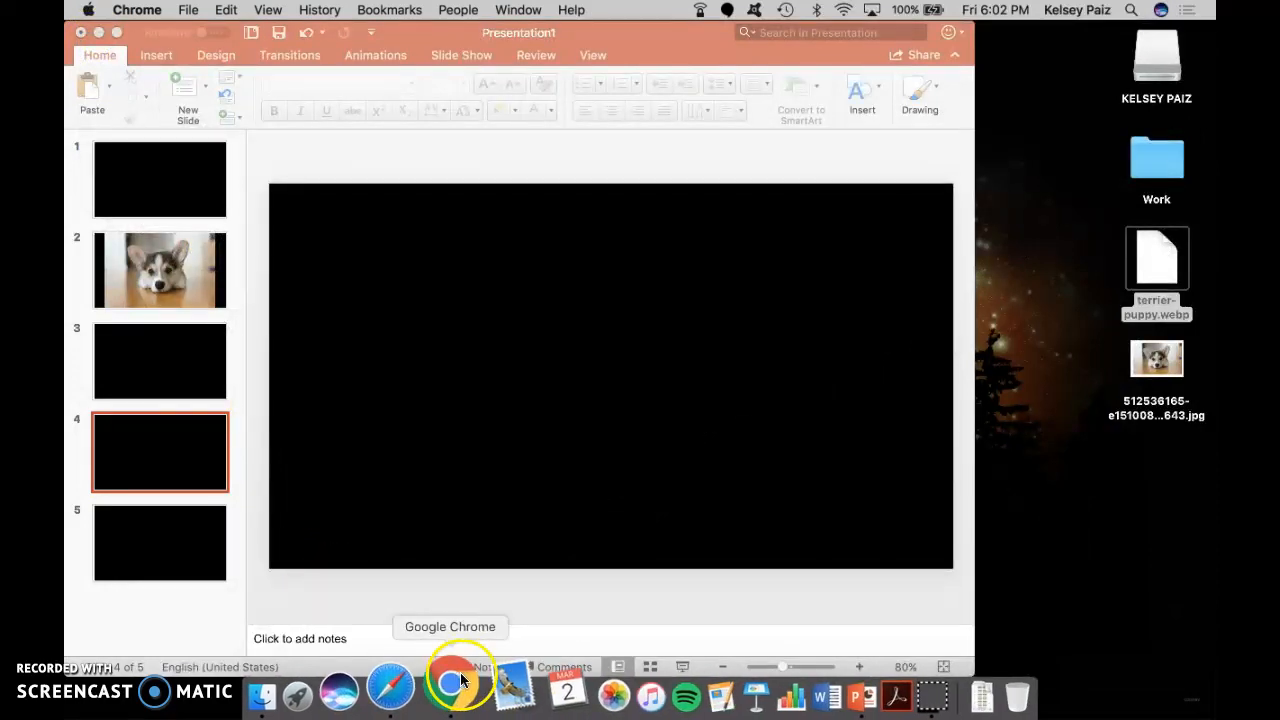
pyautogui.click(456, 692)
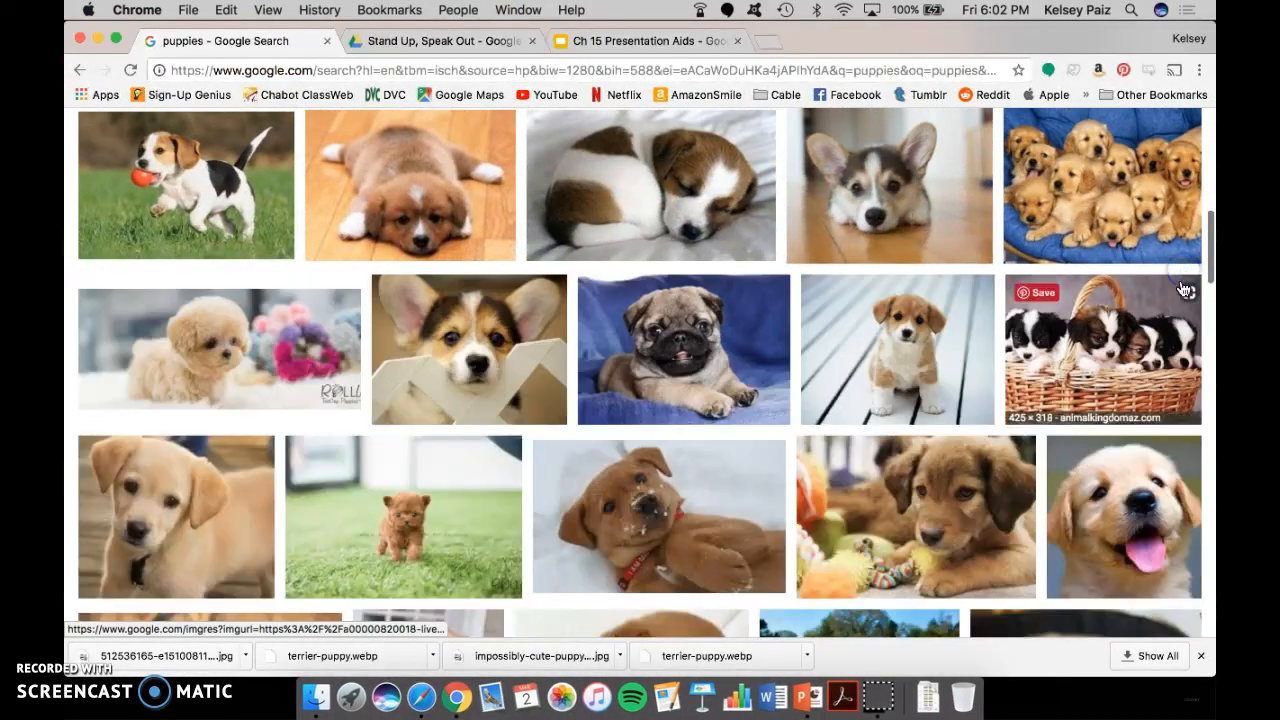
# Save the golden retriever puppy pile photo from Google Images to the desktop.
pyautogui.click(1100, 186)
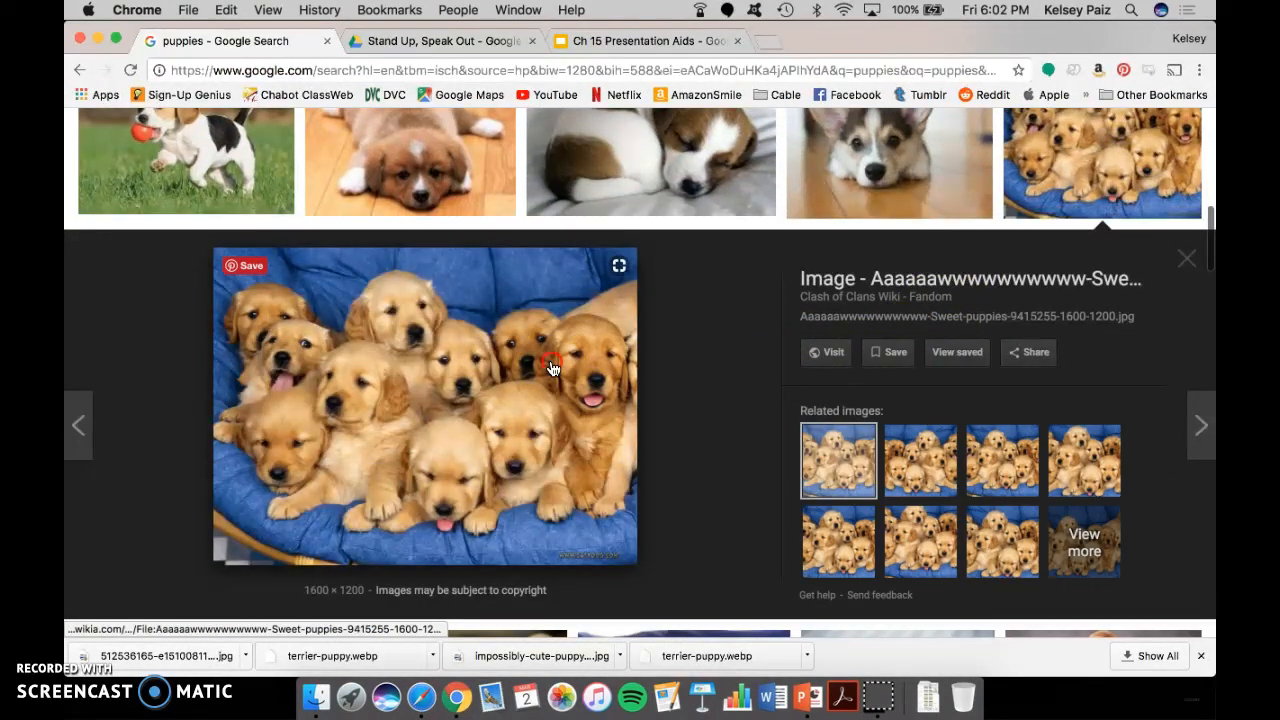
pyautogui.rightClick(552, 368)
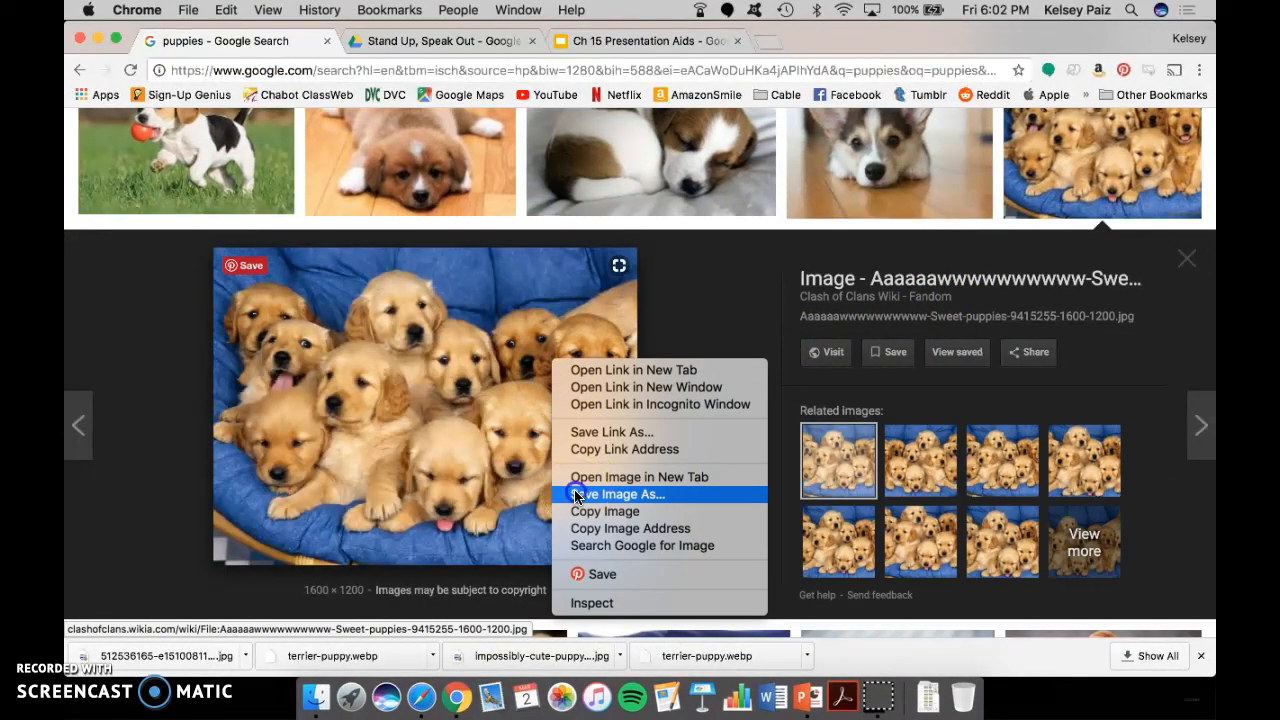
pyautogui.click(616, 494)
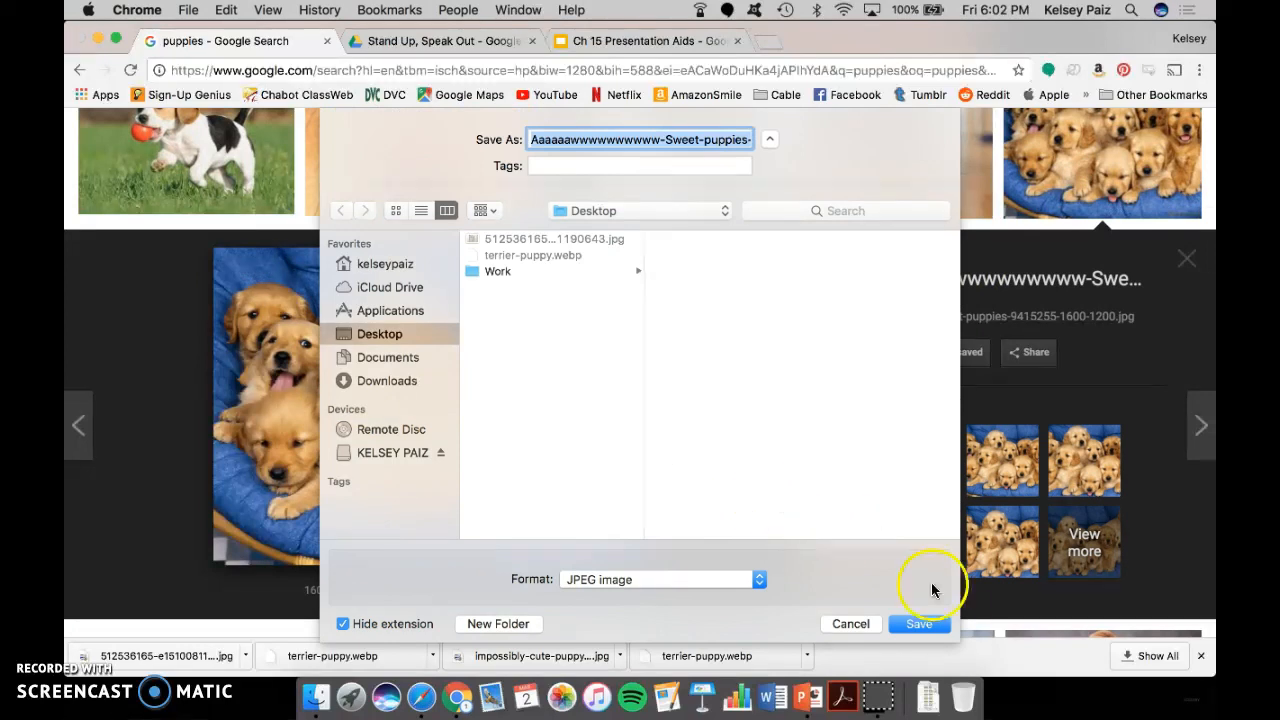
pyautogui.click(918, 624)
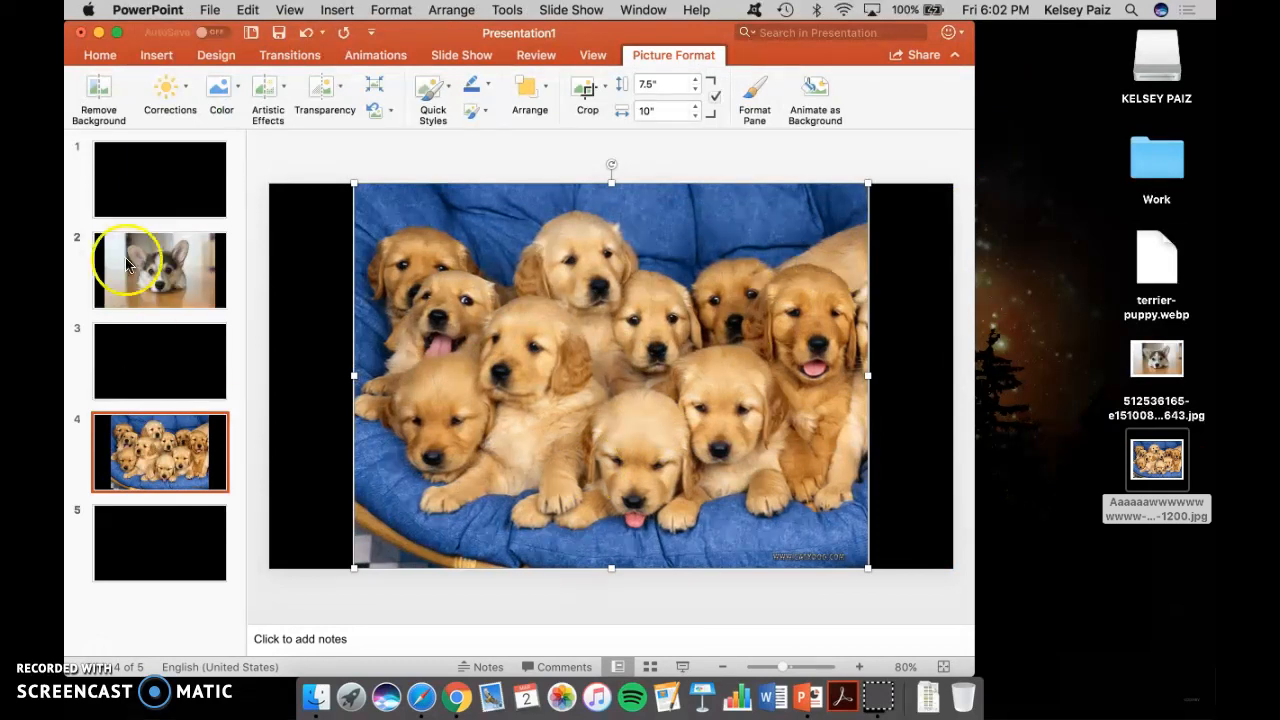
# Return to slide 1 and start the puppy deck as a slide show.
pyautogui.click(160, 180)
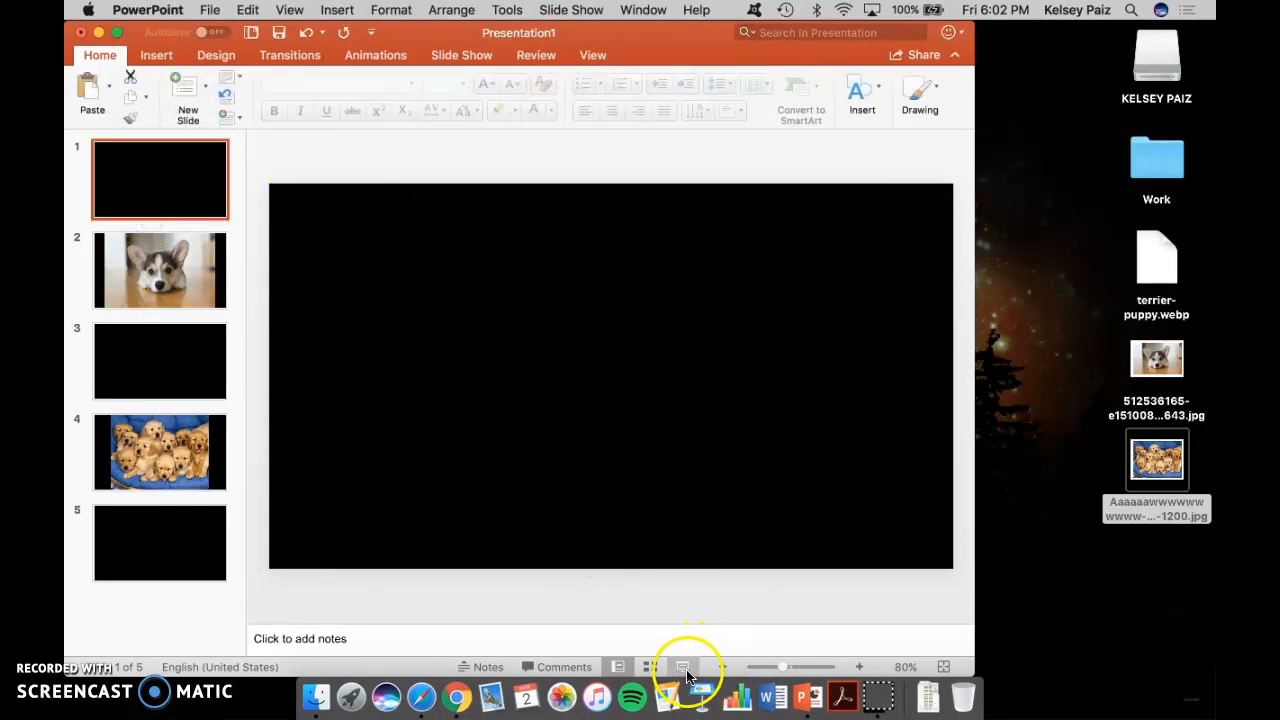
pyautogui.moveTo(684, 666)
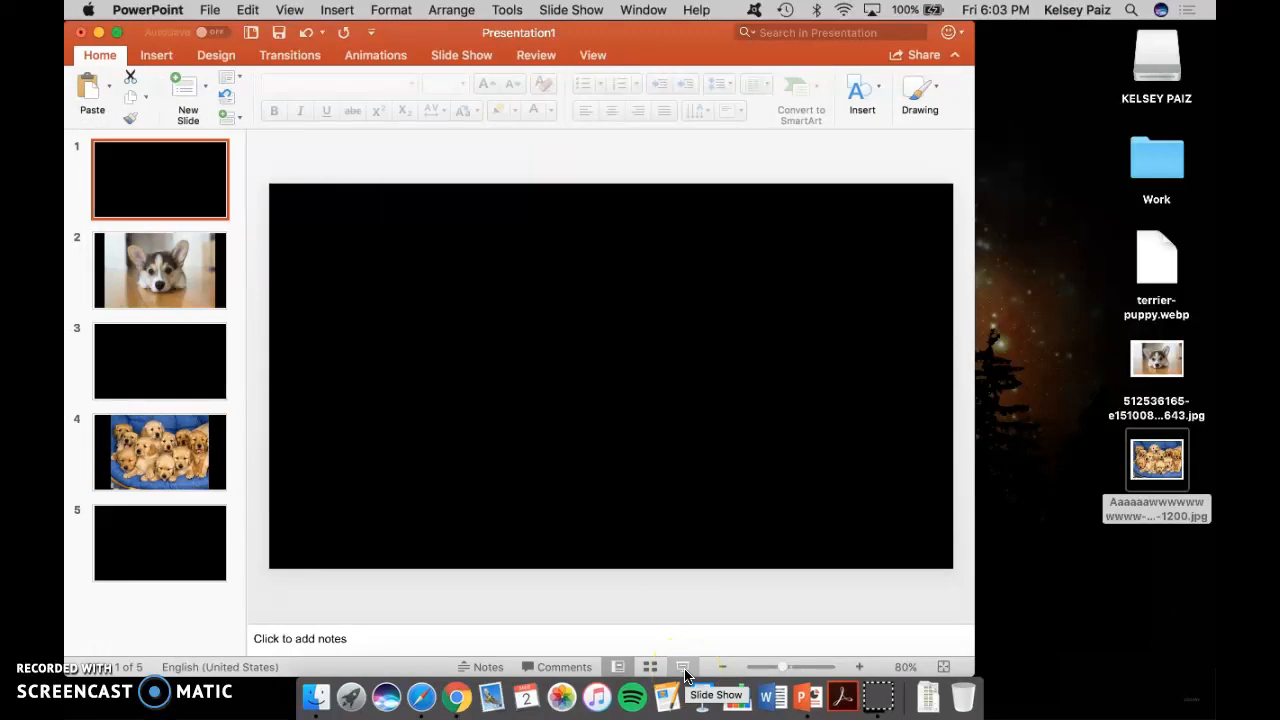
pyautogui.click(460, 56)
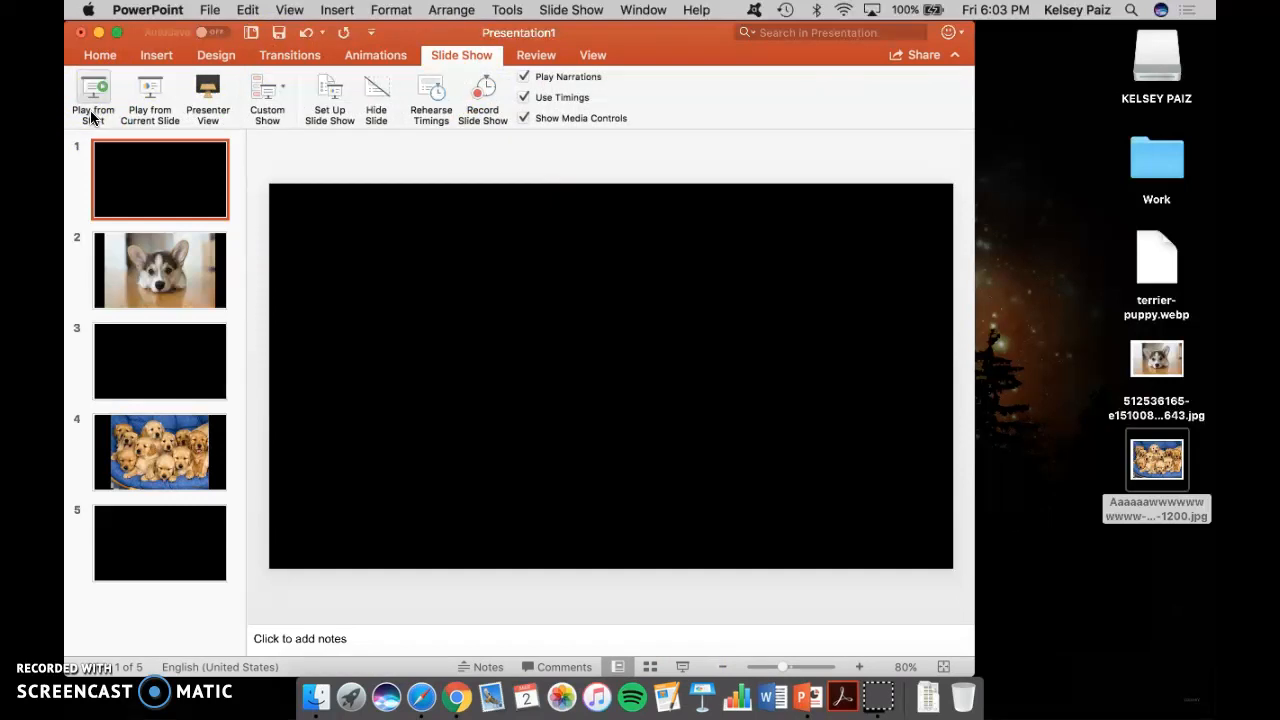
pyautogui.click(372, 32)
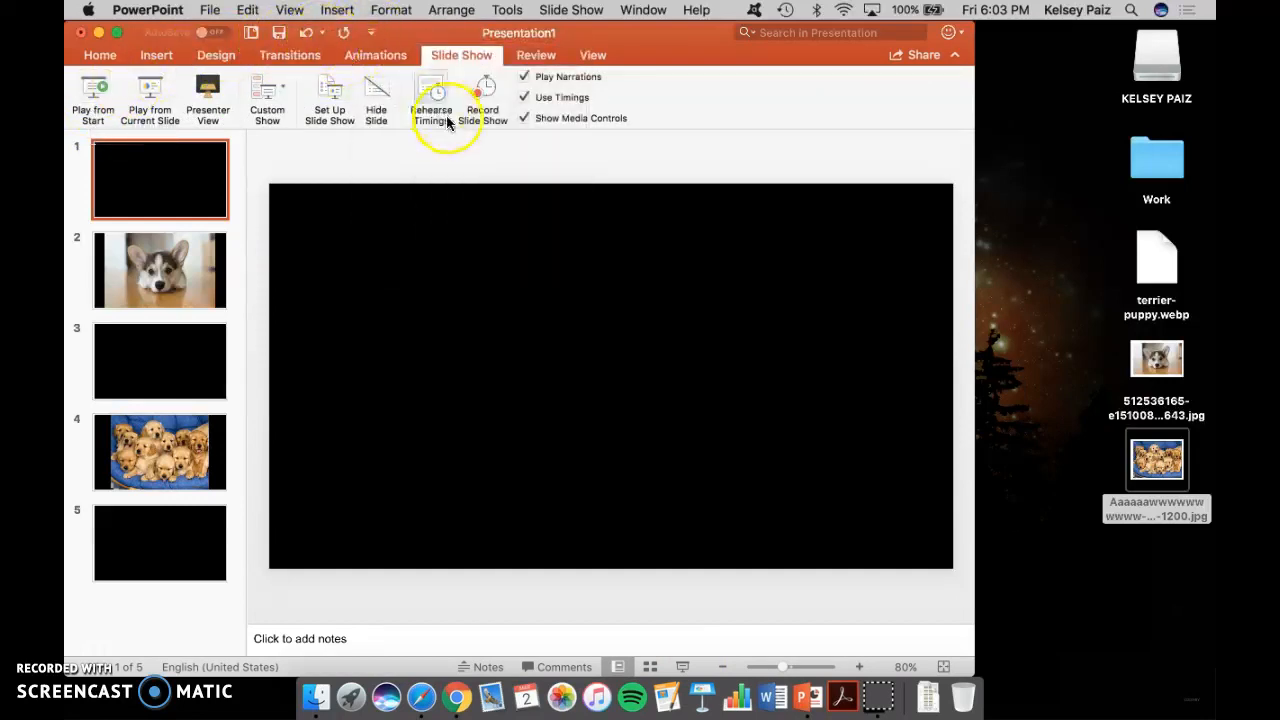
pyautogui.moveTo(120, 112)
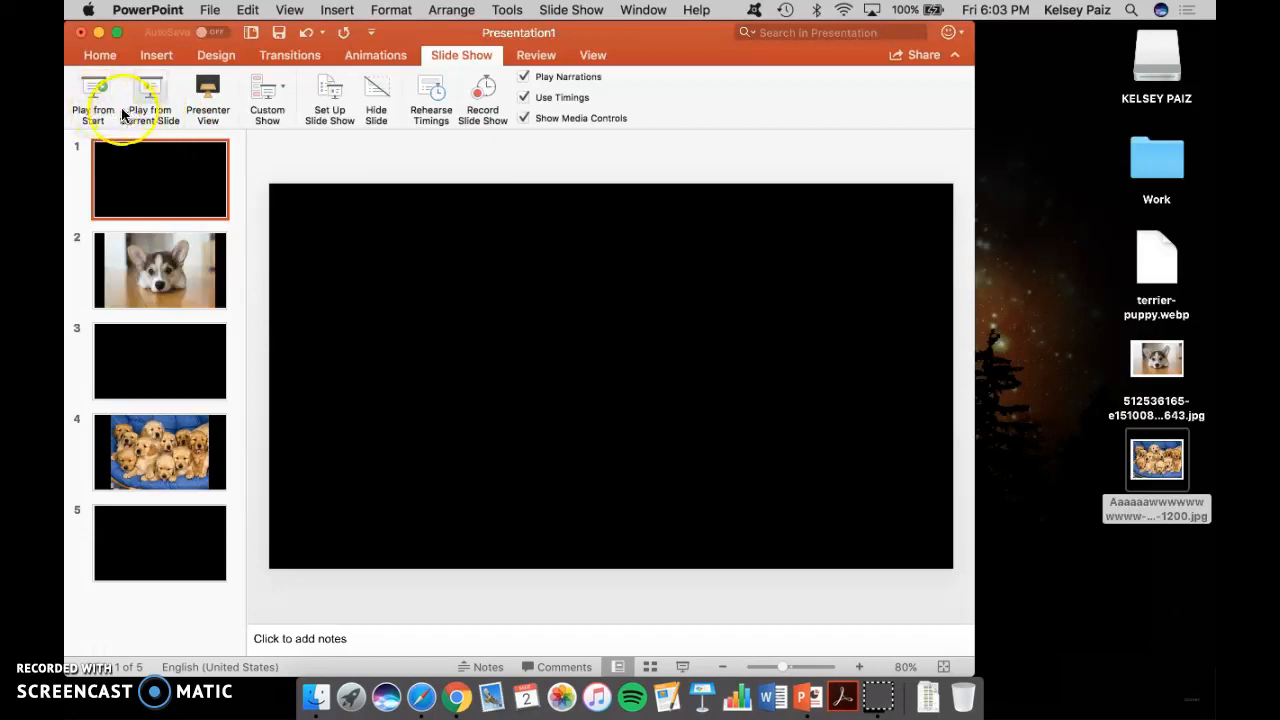
pyautogui.moveTo(684, 666)
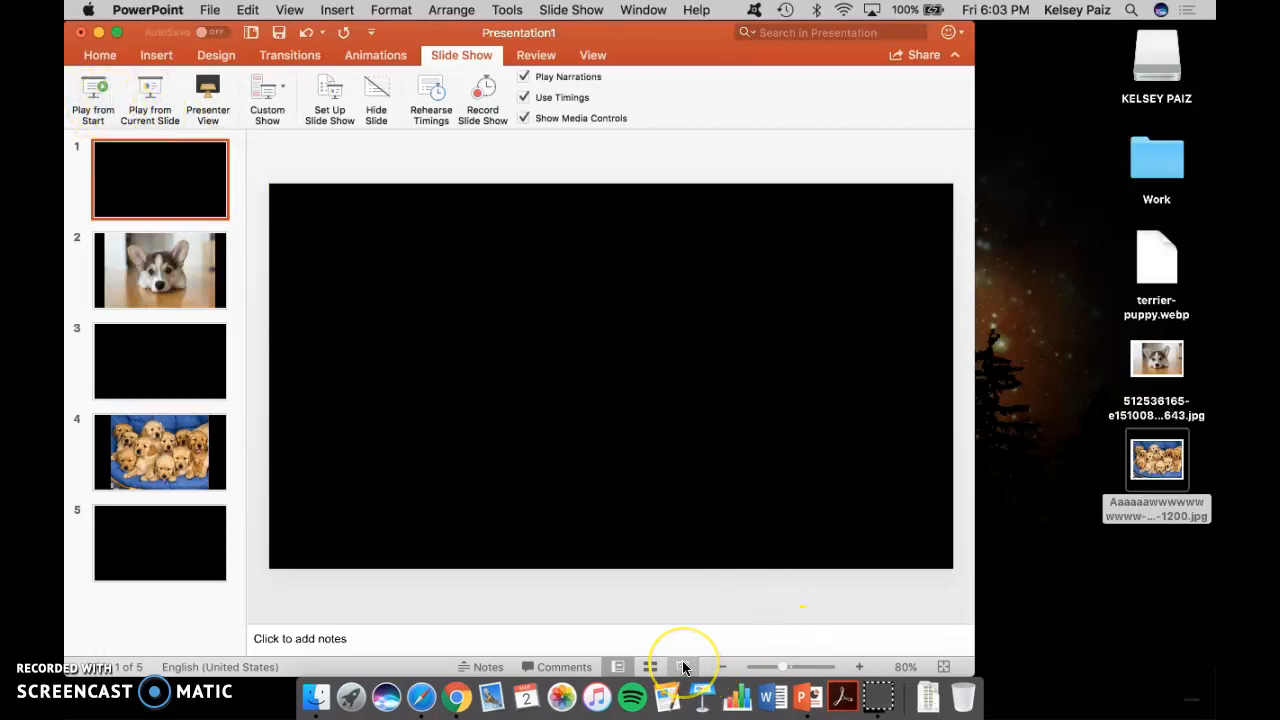
pyautogui.click(92, 100)
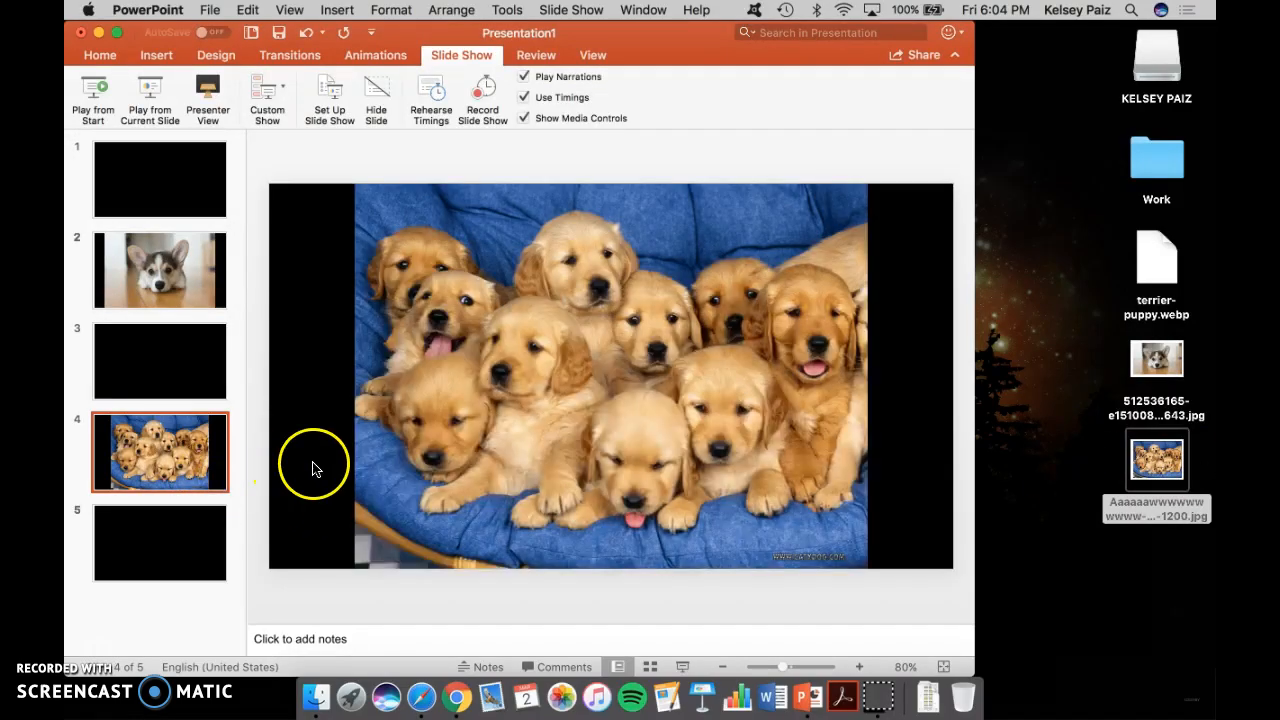
# Open Format Background from the corgi slide's thumbnail, then move to the golden retriever slide.
pyautogui.rightClick(160, 270)
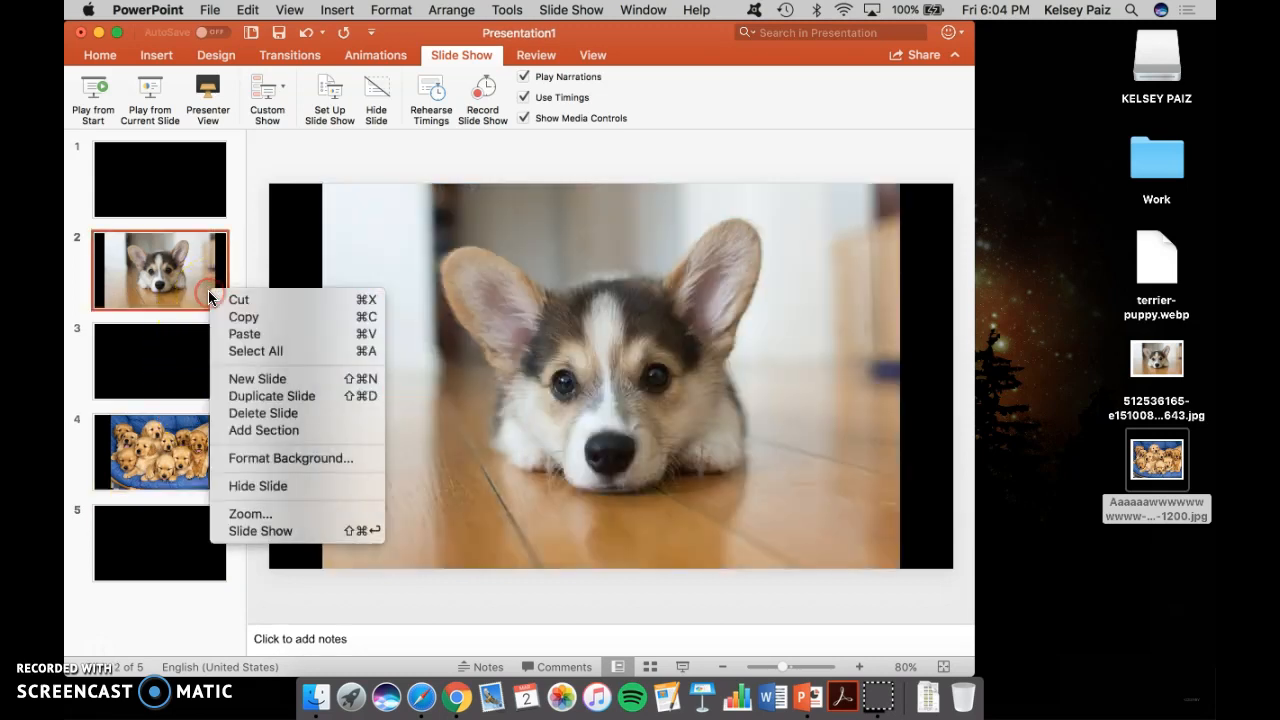
pyautogui.click(258, 464)
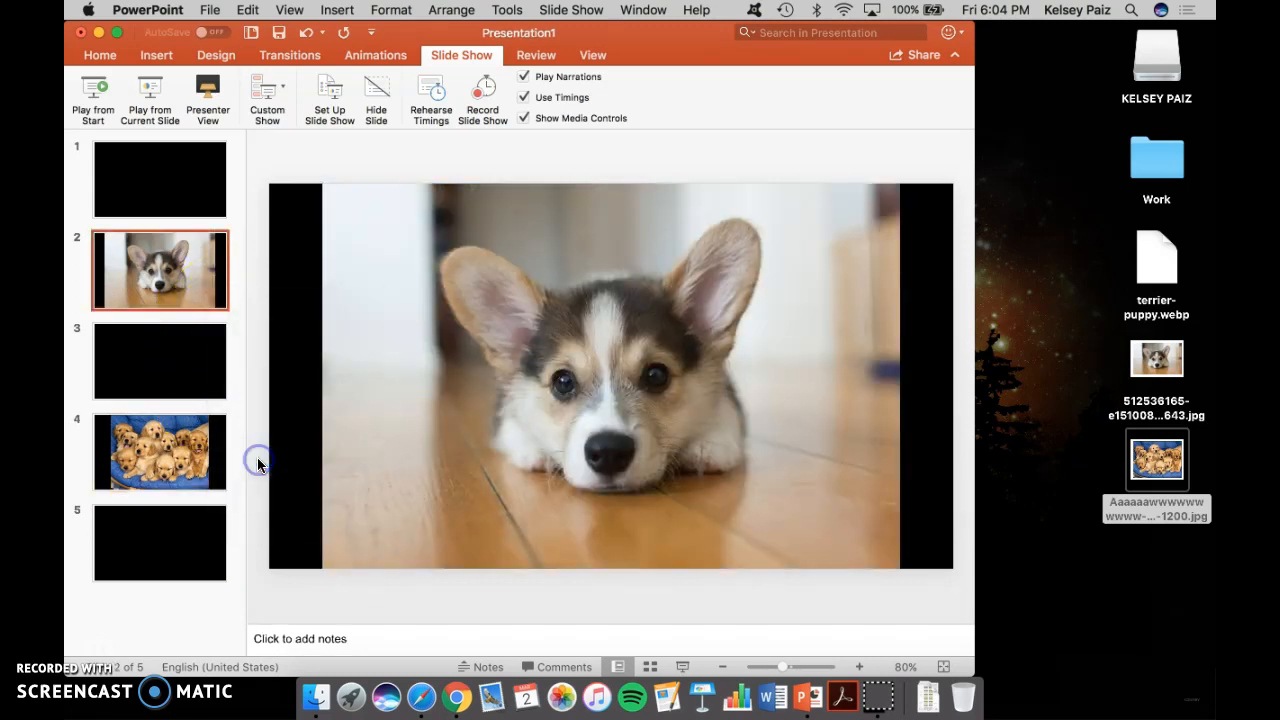
pyautogui.click(946, 344)
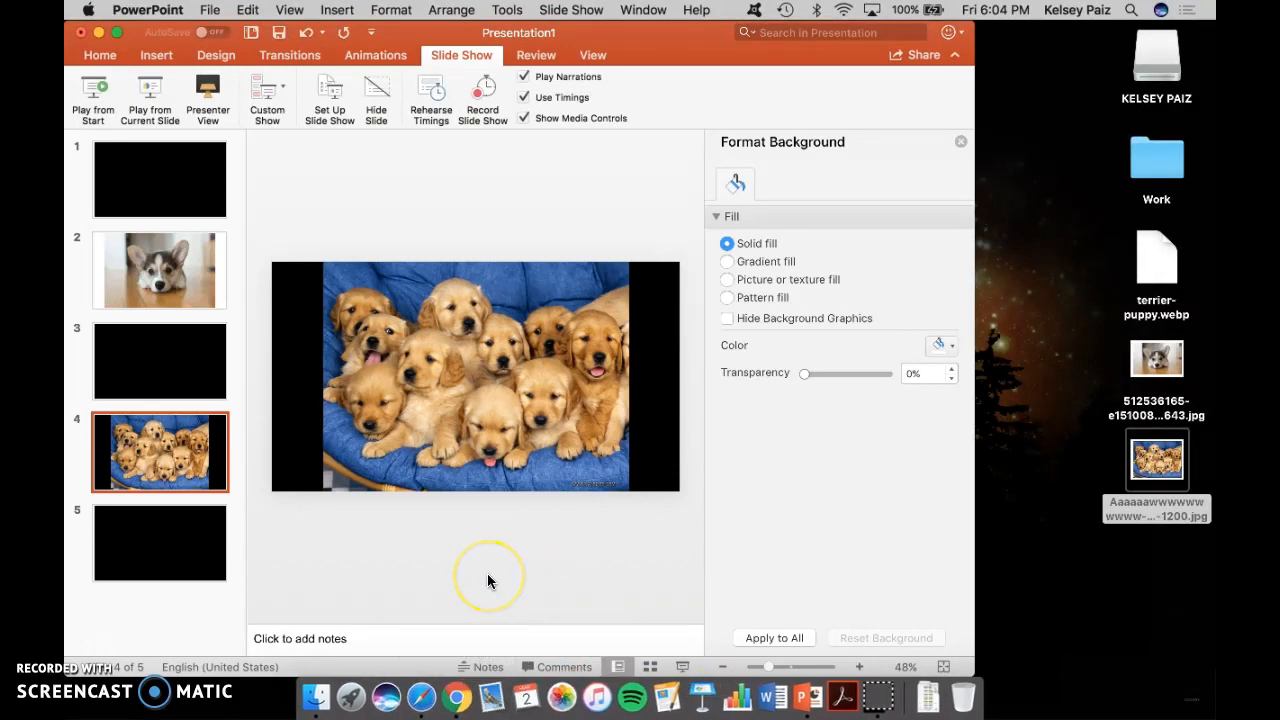
pyautogui.rightClick(456, 694)
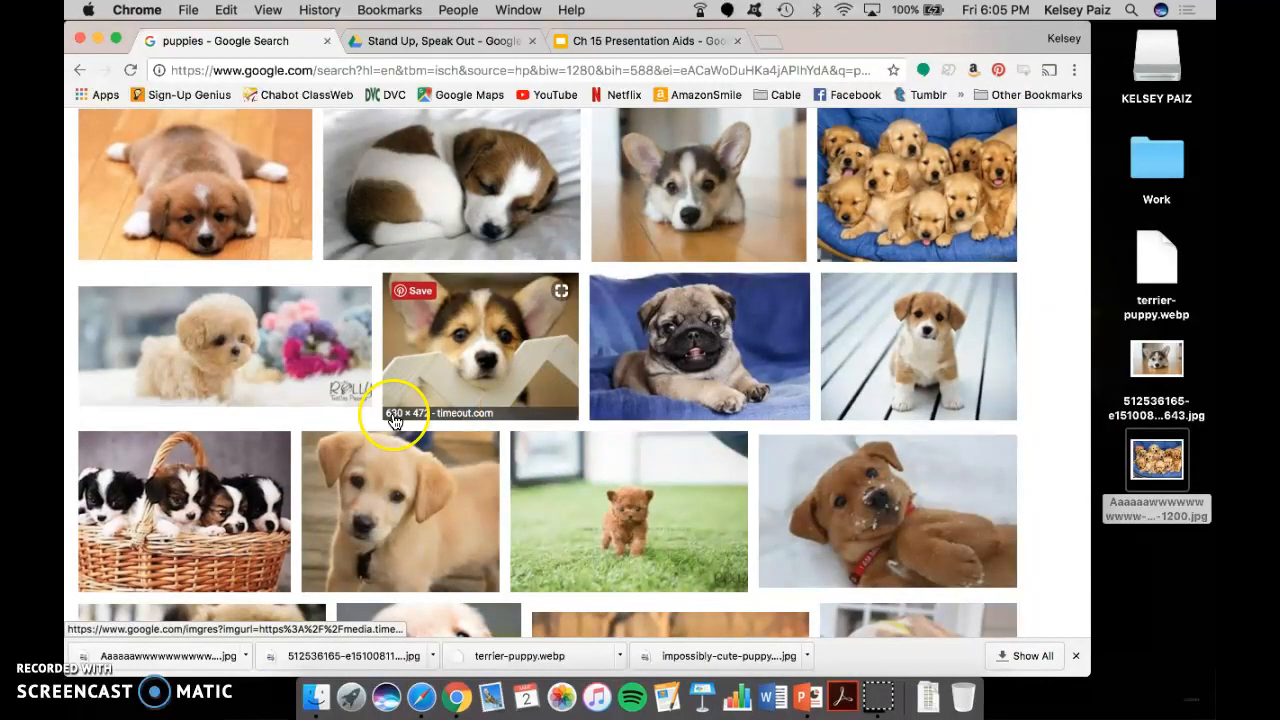
# Scroll the image results and save the small 512×512 puppy photo to the desktop as images.jpg.
pyautogui.scroll(-3)
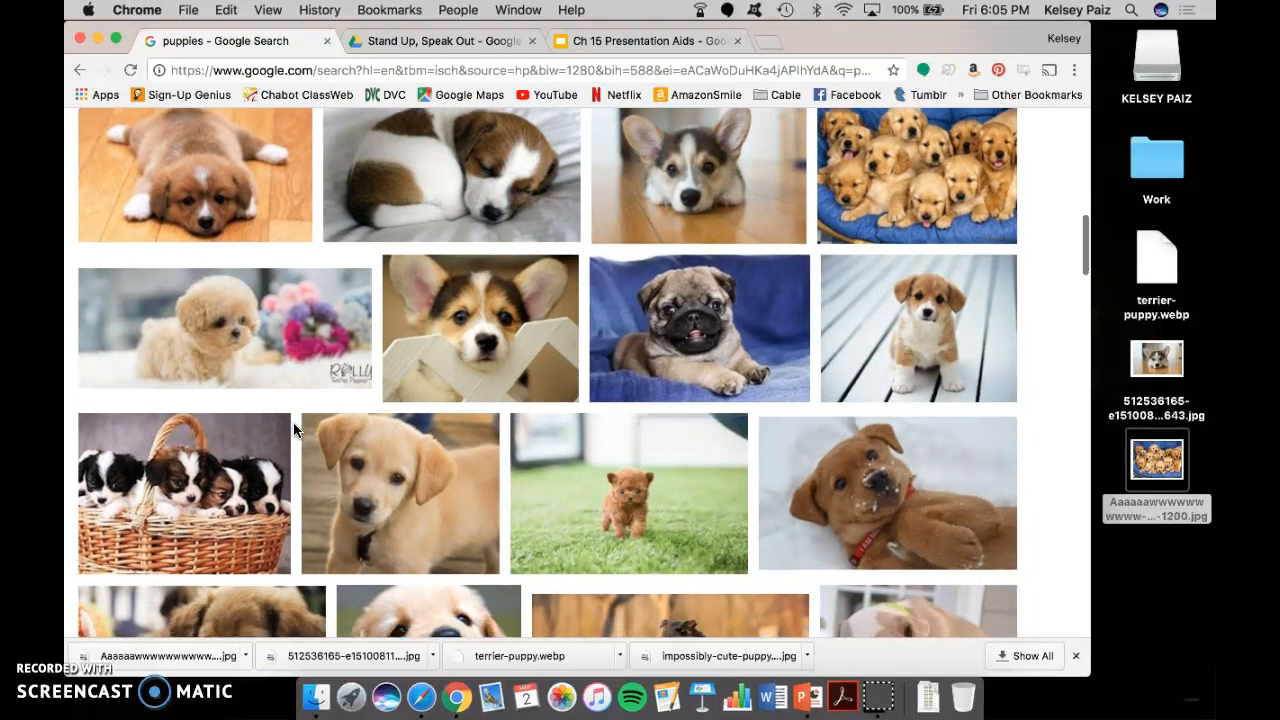
pyautogui.scroll(-3)
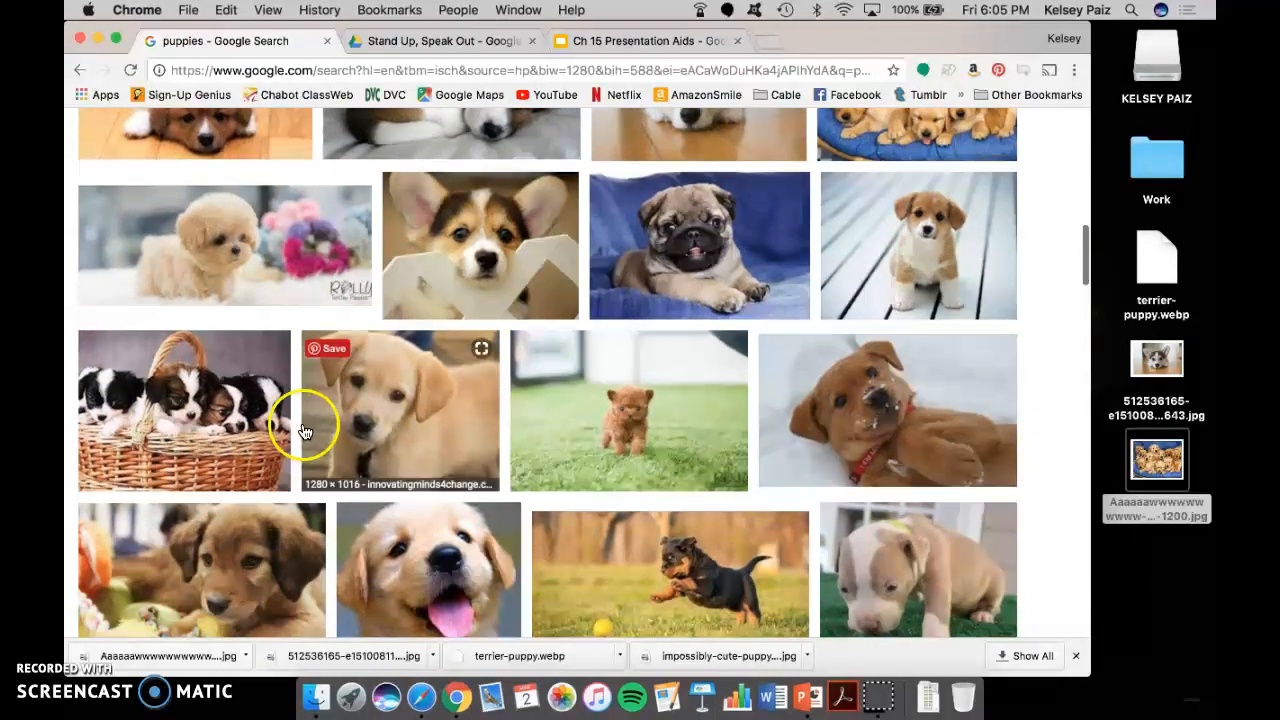
pyautogui.moveTo(350, 444)
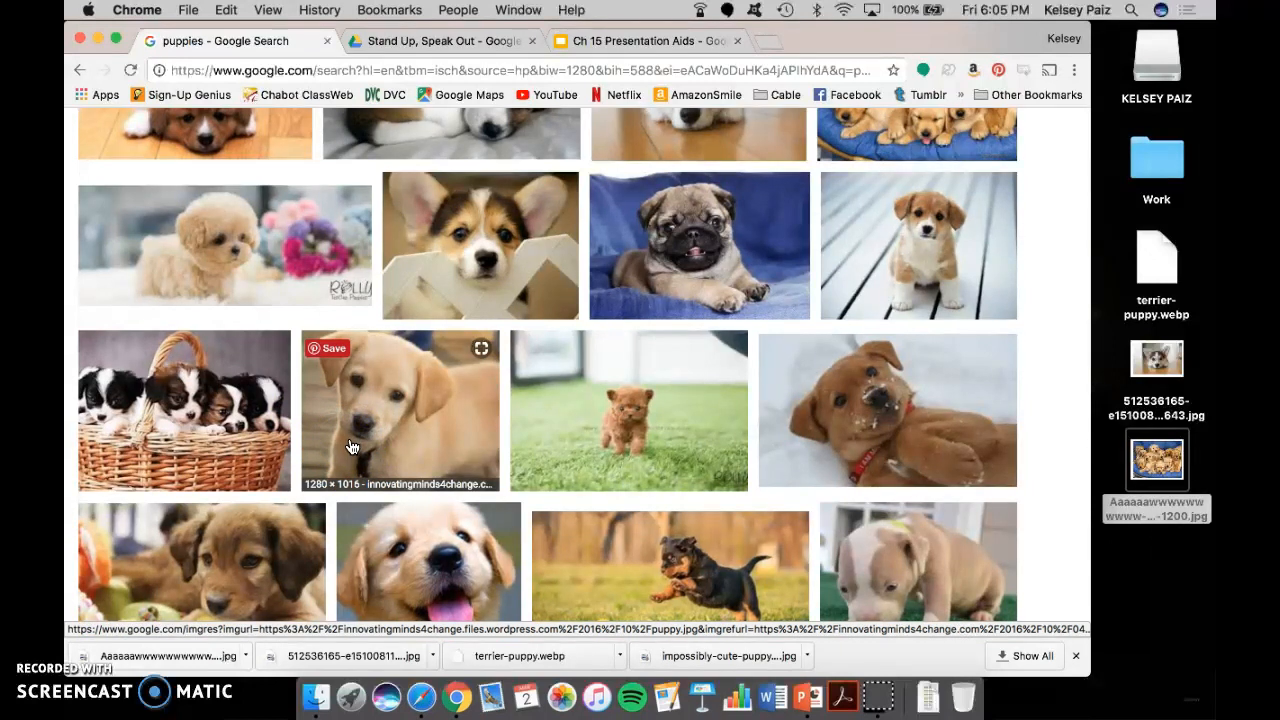
pyautogui.scroll(-3)
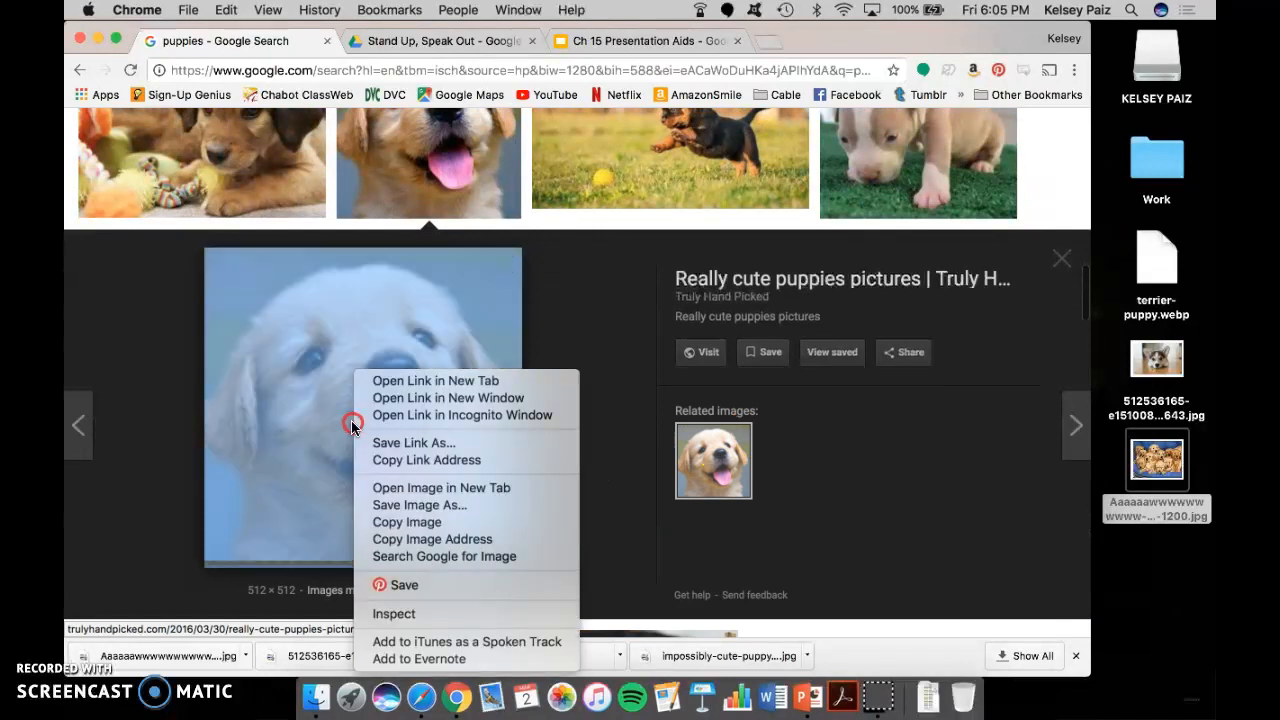
pyautogui.moveTo(418, 504)
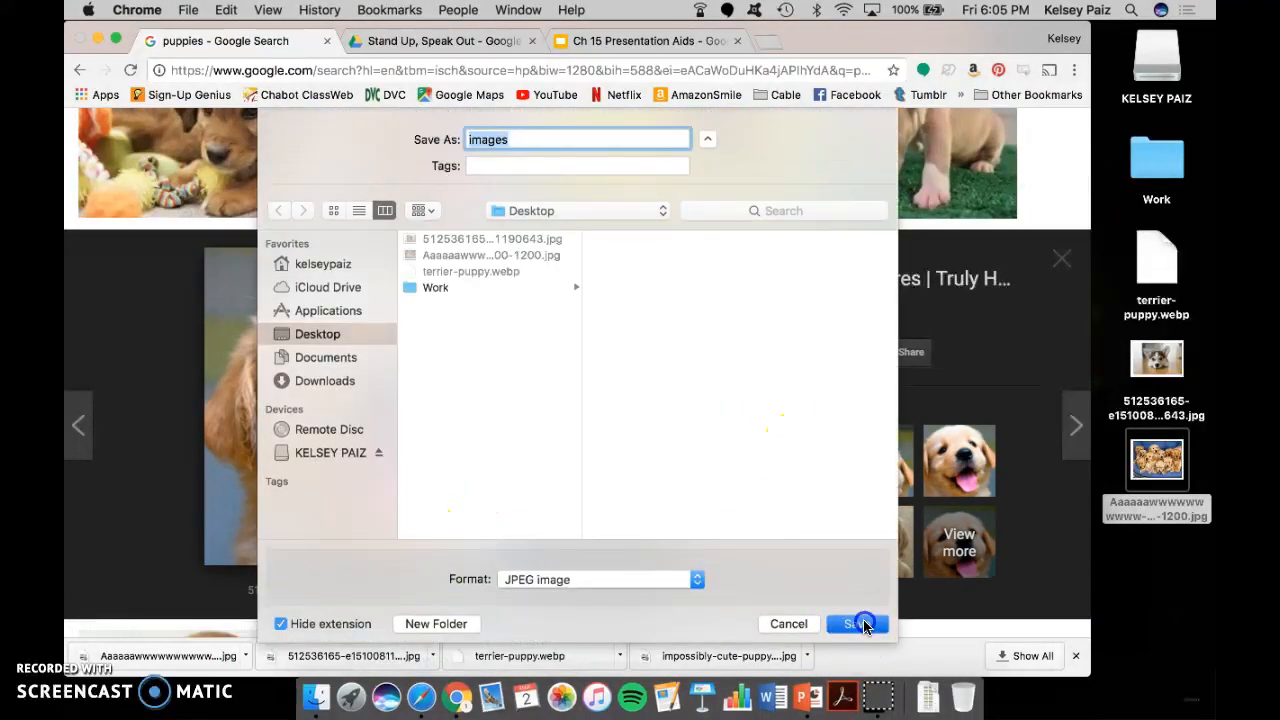
pyautogui.click(856, 624)
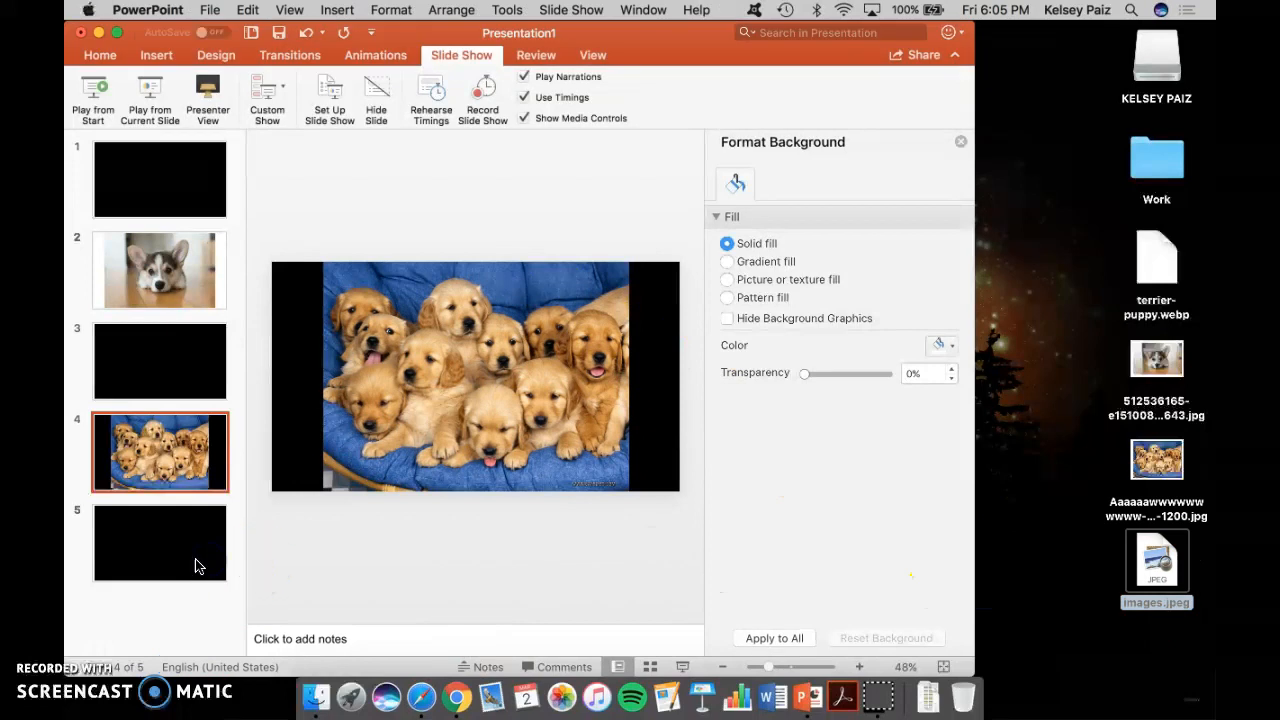
# Show the tiny low-resolution puppy on slide 5 in Format Picture and select it.
pyautogui.click(160, 544)
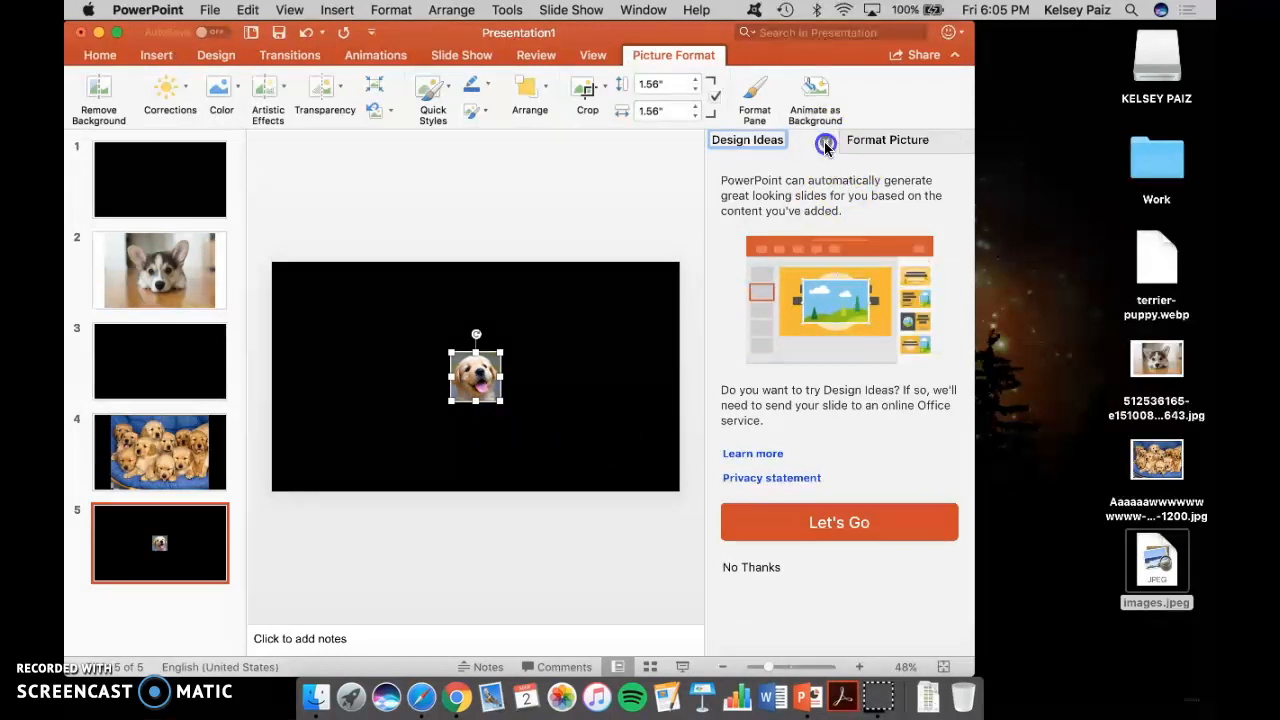
pyautogui.click(888, 140)
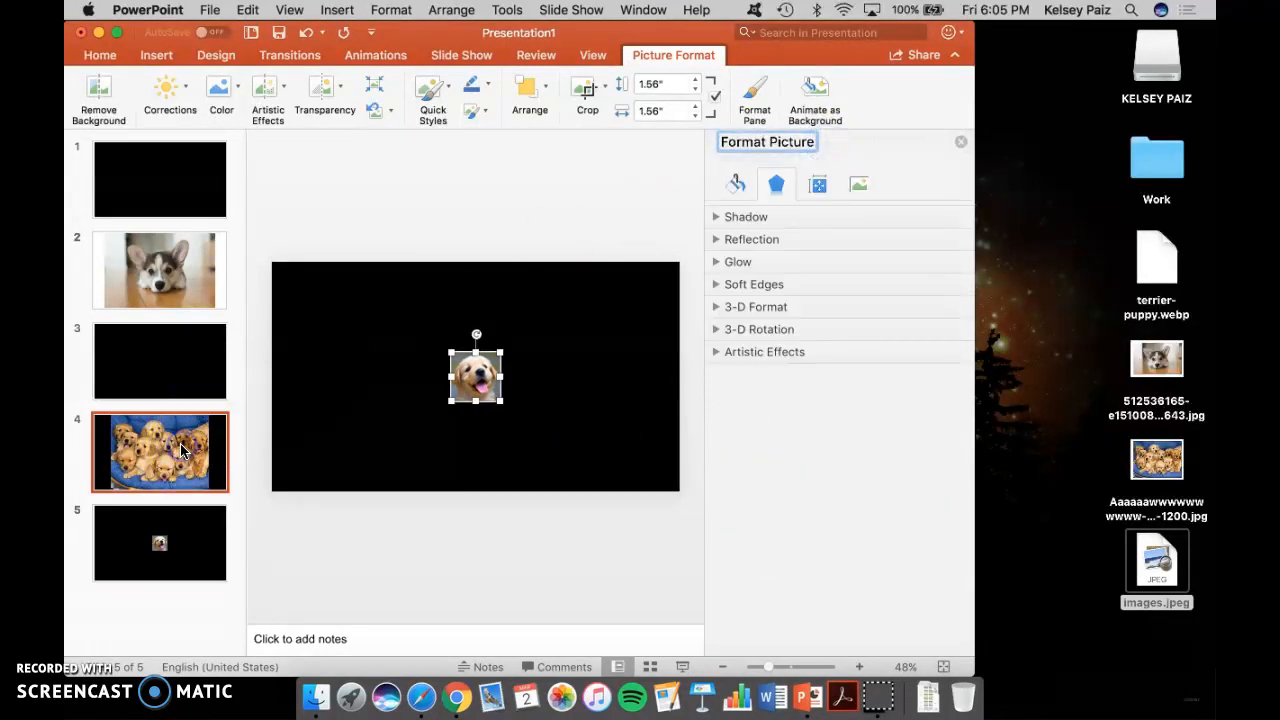
pyautogui.click(160, 270)
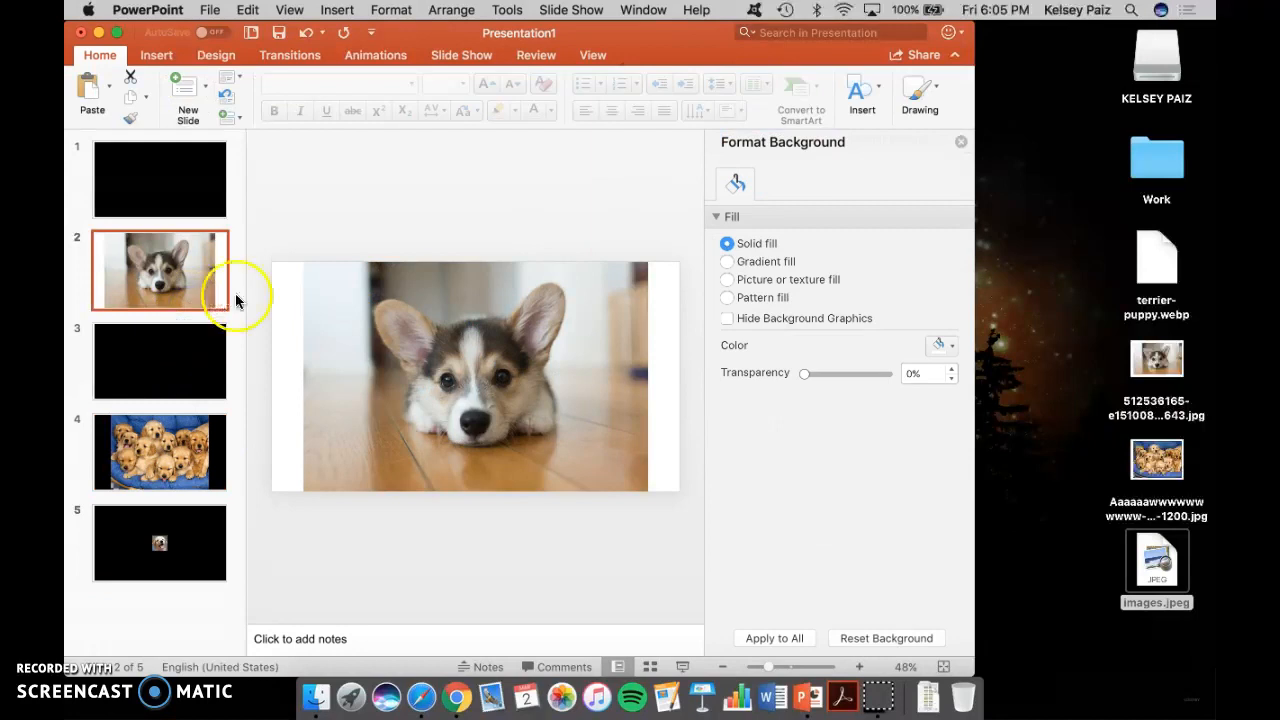
pyautogui.click(952, 344)
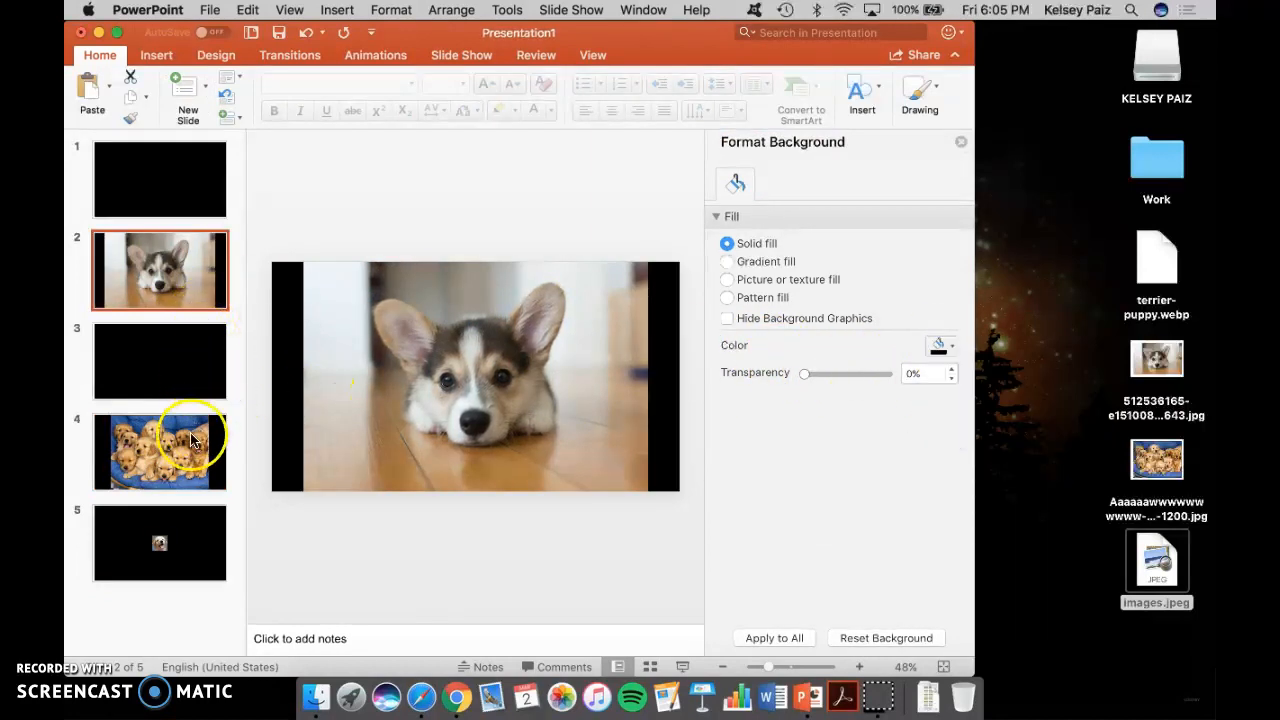
pyautogui.click(160, 544)
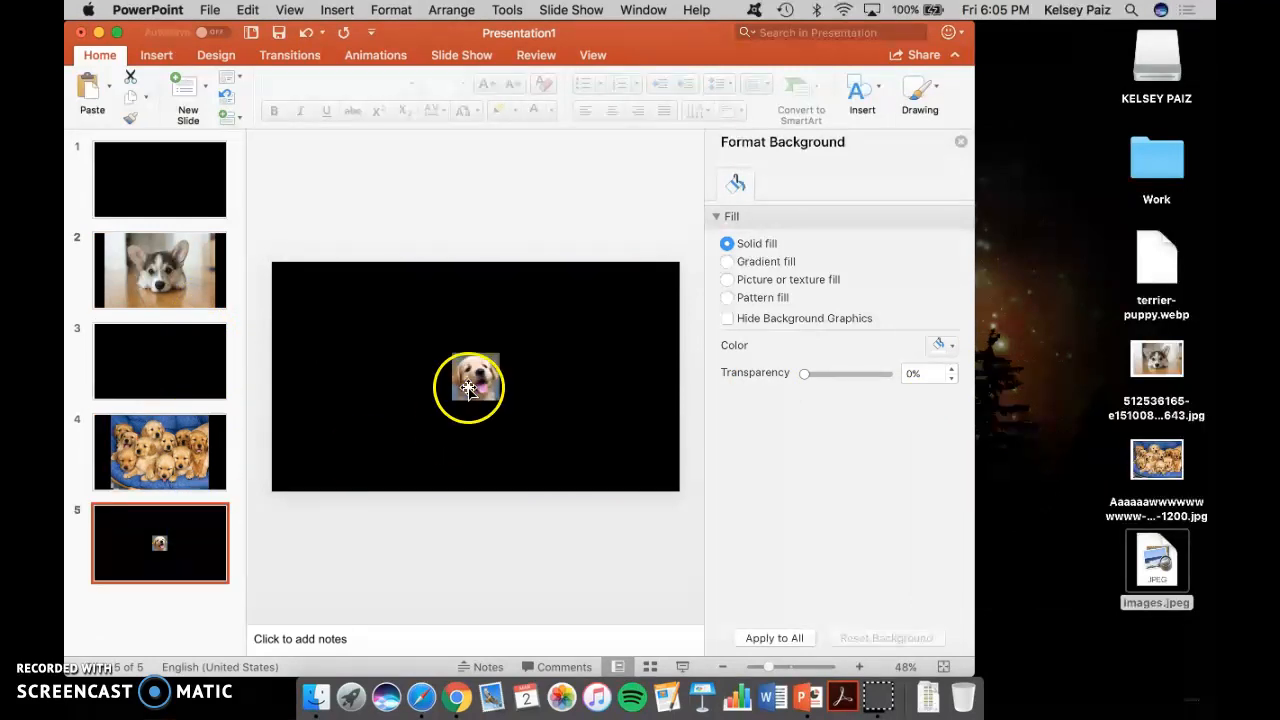
pyautogui.click(476, 384)
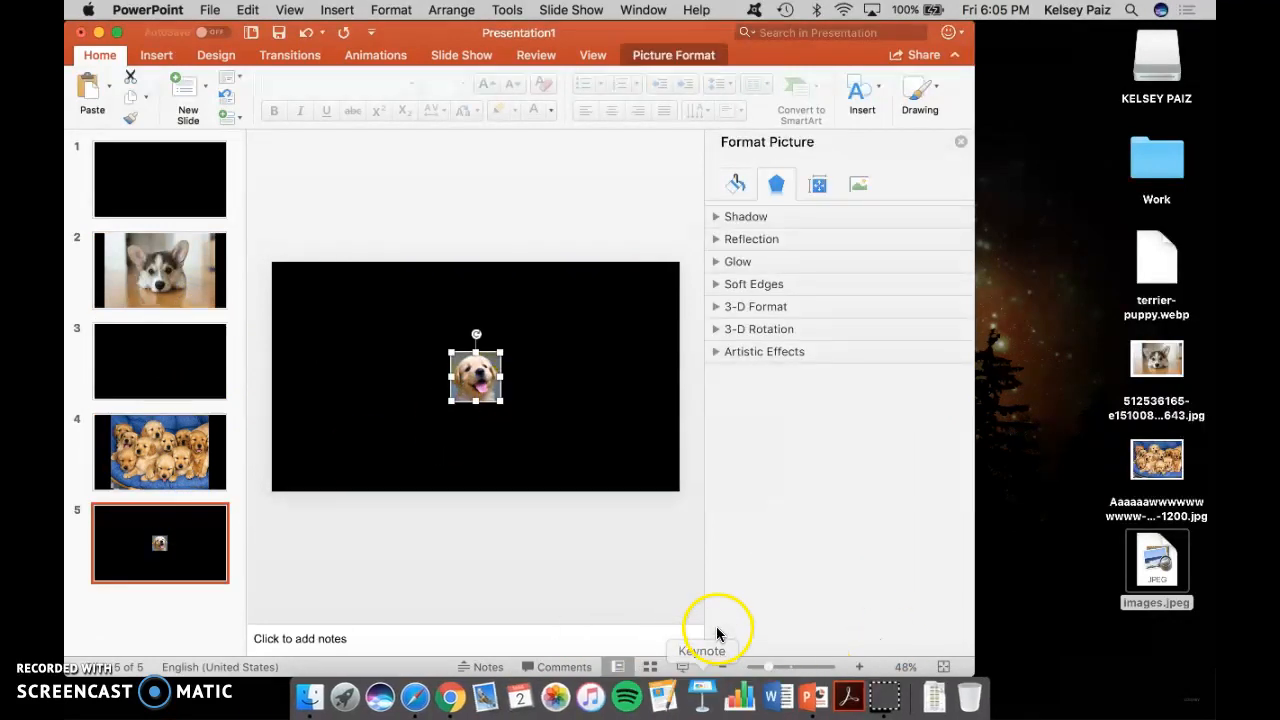